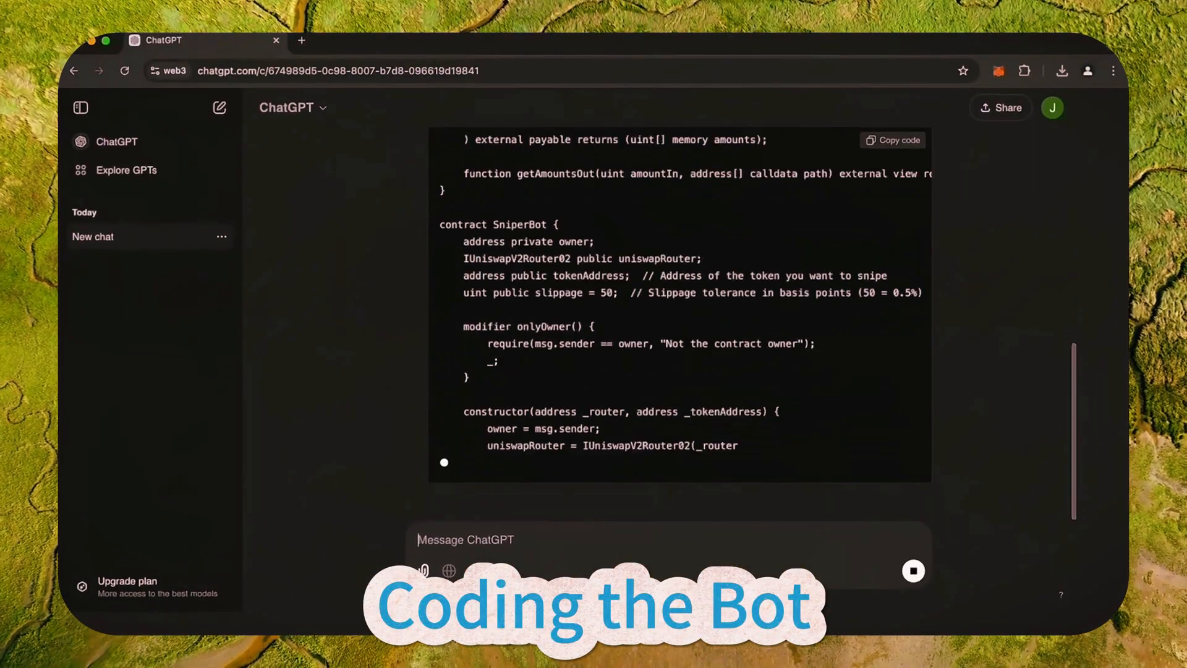
Step: Scroll through ChatGPT's generated SniperBot contract code and explanation
scroll(down, 3)
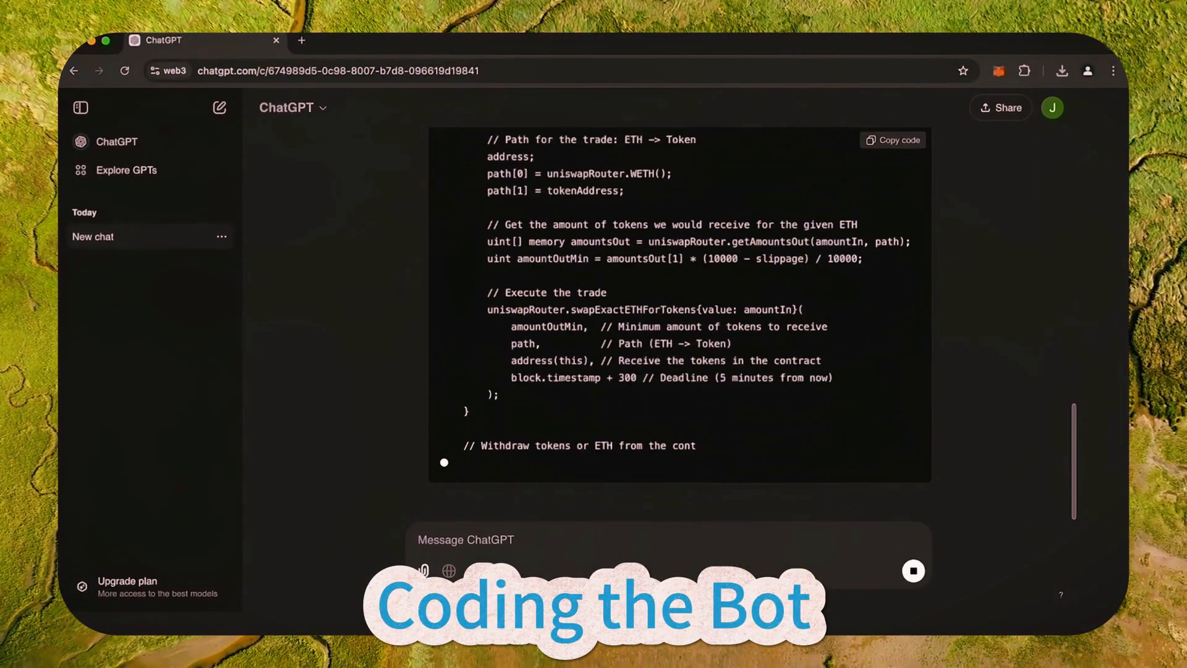
scroll(down, 3)
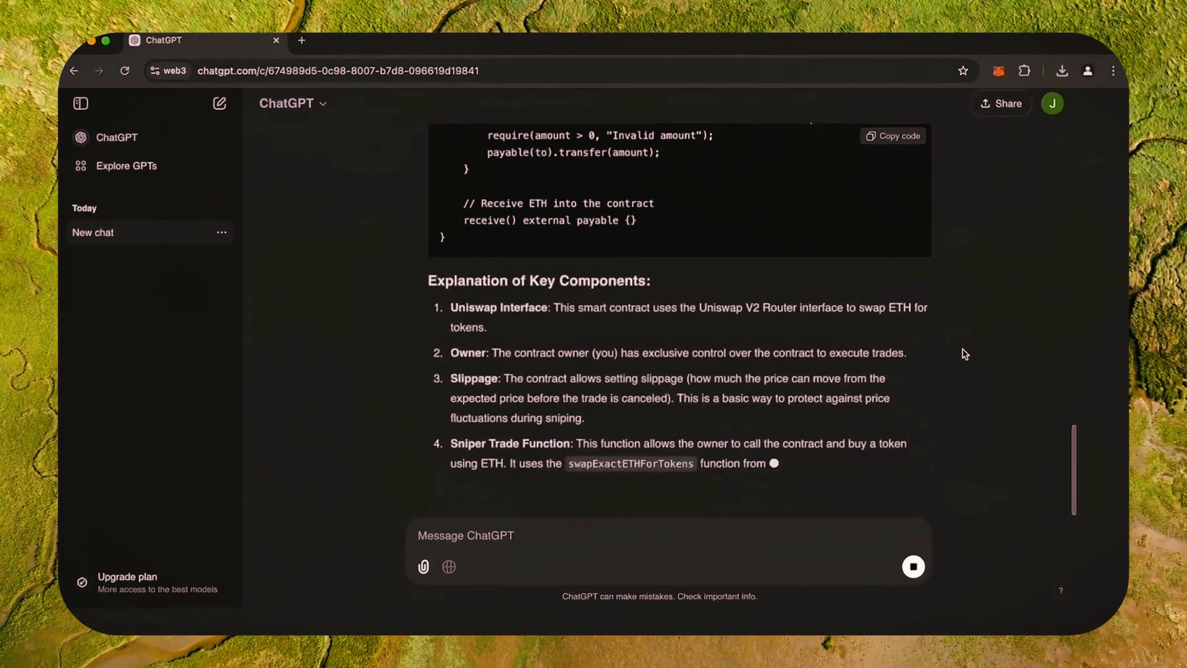
scroll(down, 3)
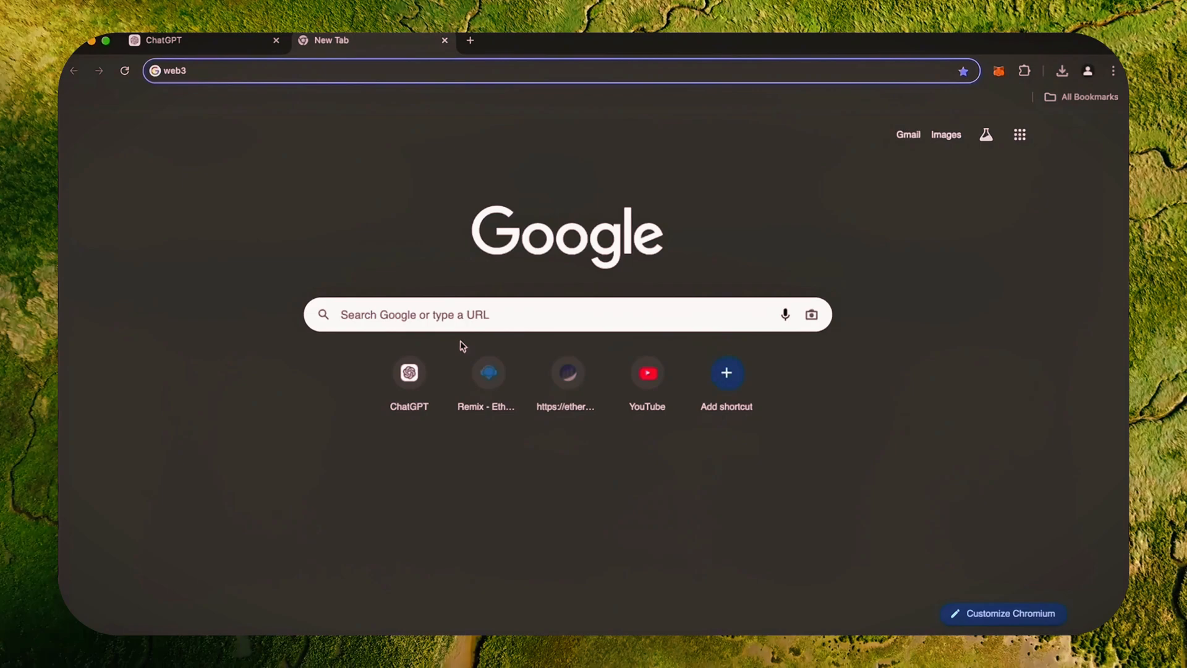
Step: Launch Remix and create a new file named bot.sol with the UniswapSlippageBot code
click(486, 372)
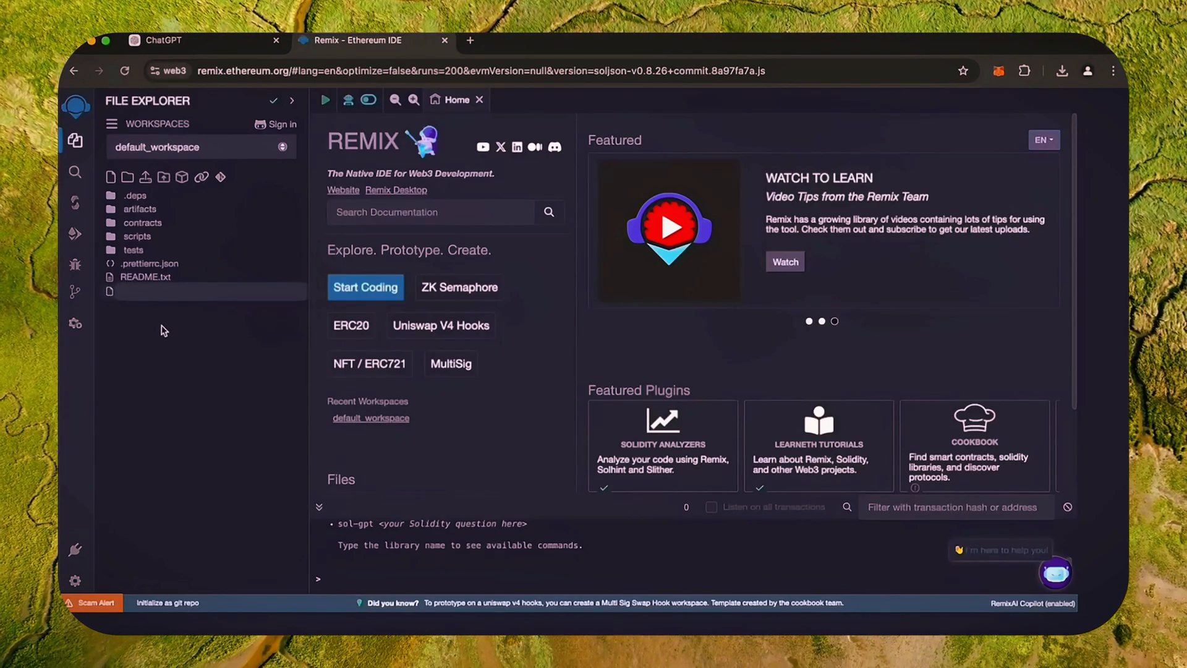
text(bot.sol)
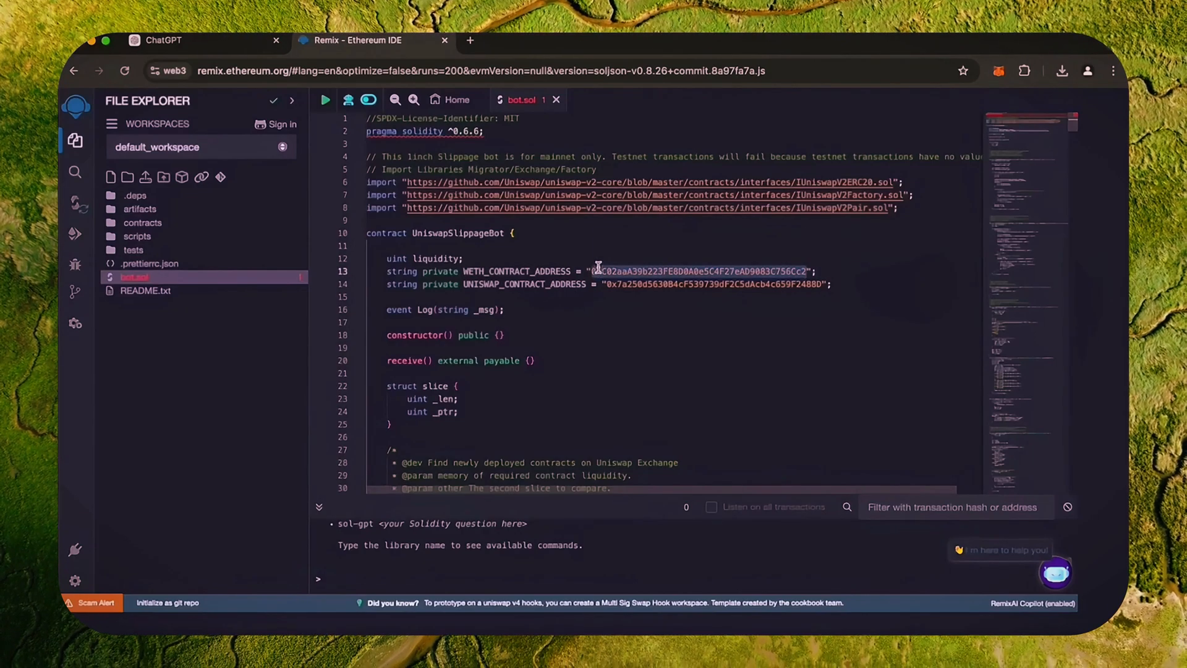
Step: Look up 0xC02aaA39b223FE8D0A0e5C4F27eAD9083C756Cc2 on Etherscan, confirming it is Wrapped Ether, then return to Remix
click(637, 39)
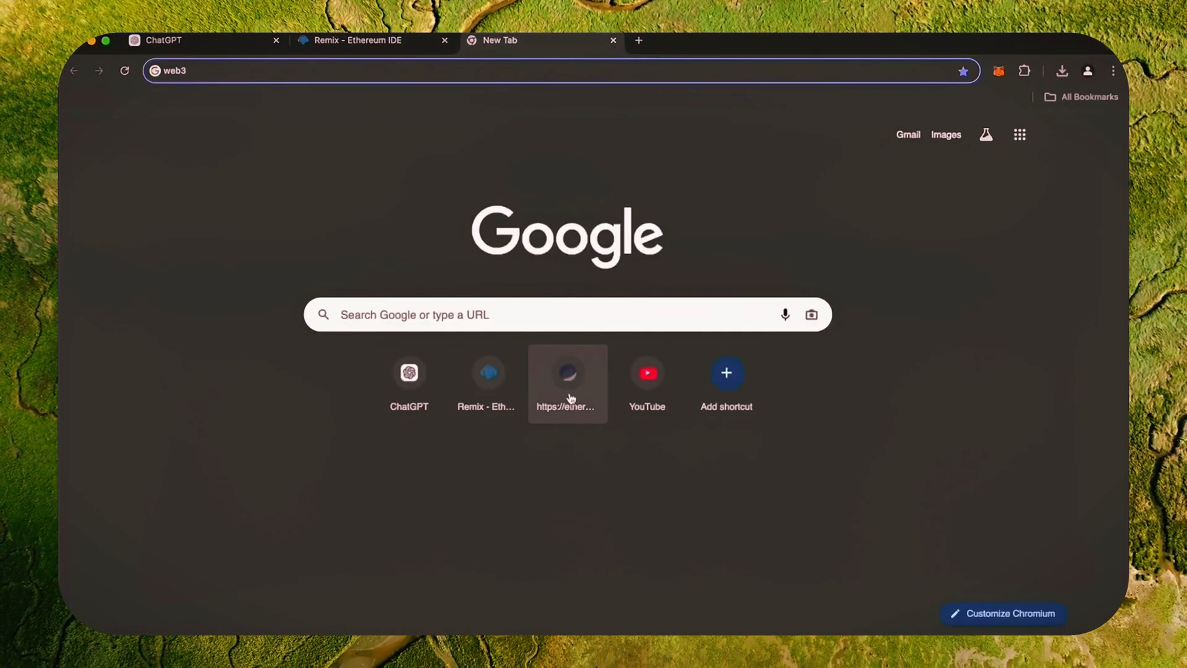
click(567, 372)
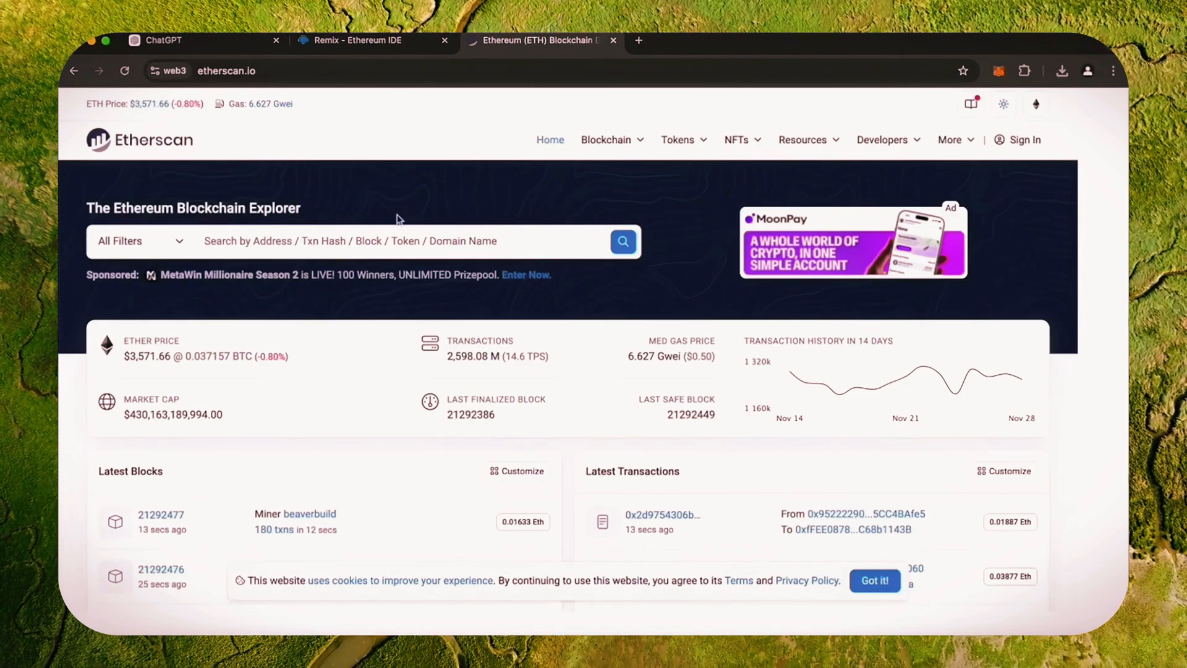
text(0xC02aaA39b223FE8D0A0e5C4F27eAD9083C756Cc2)
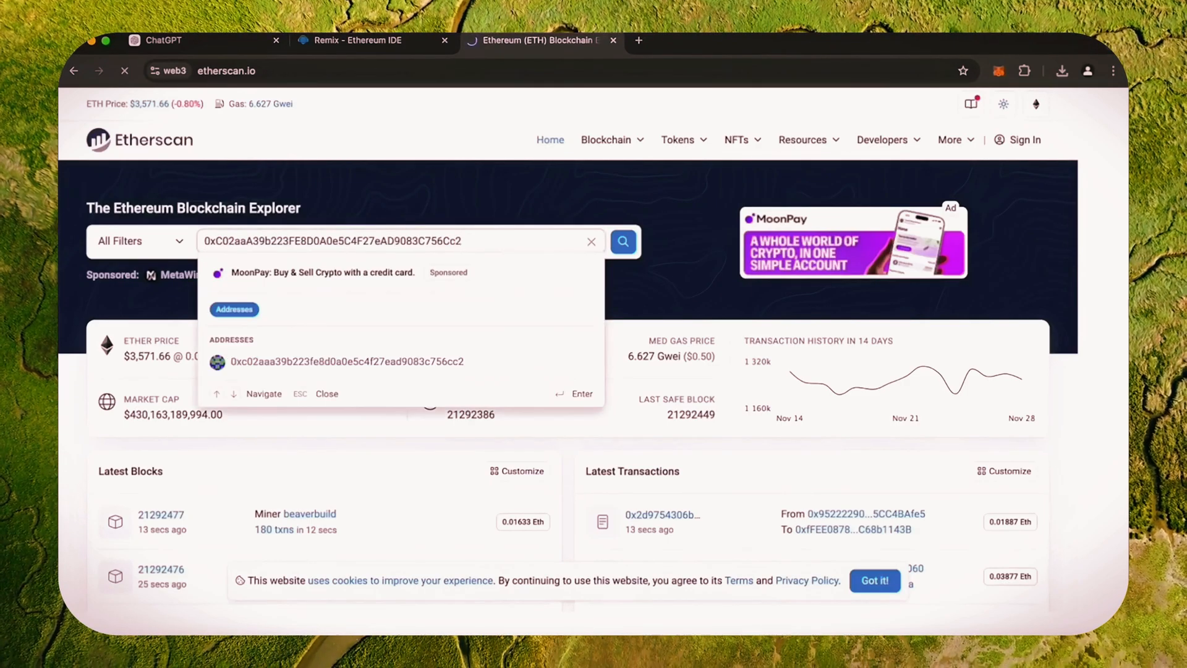
click(346, 361)
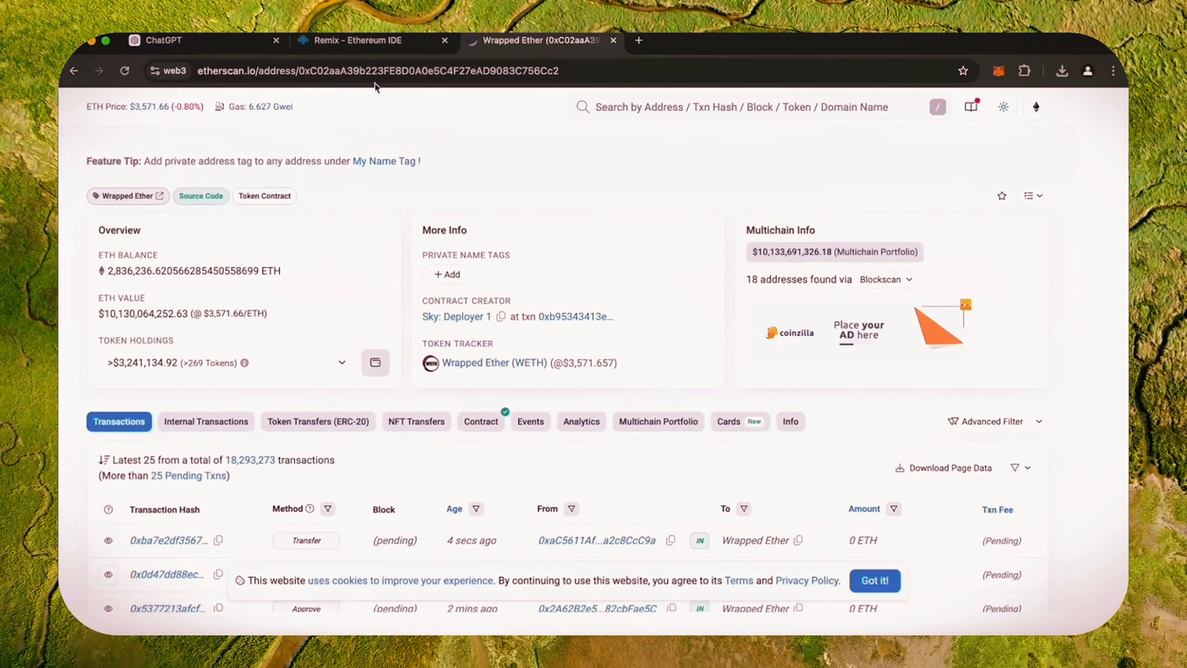
click(358, 40)
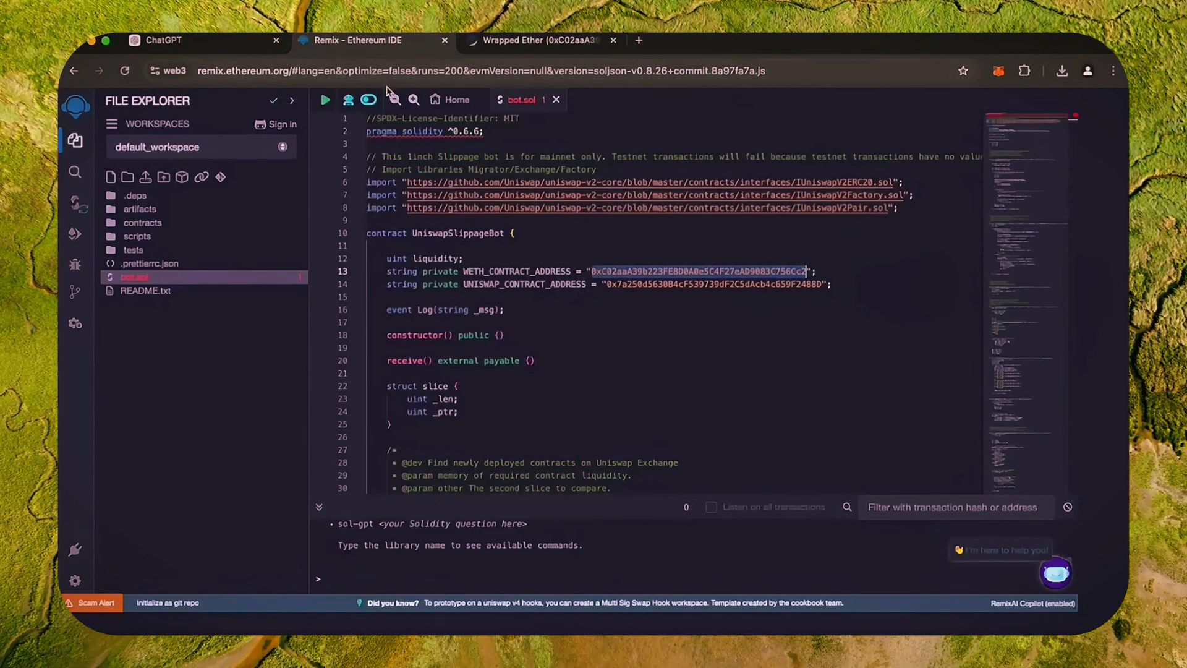
Step: Select Solidity compiler 0.6.6, enable optimization and compile bot.sol
click(447, 244)
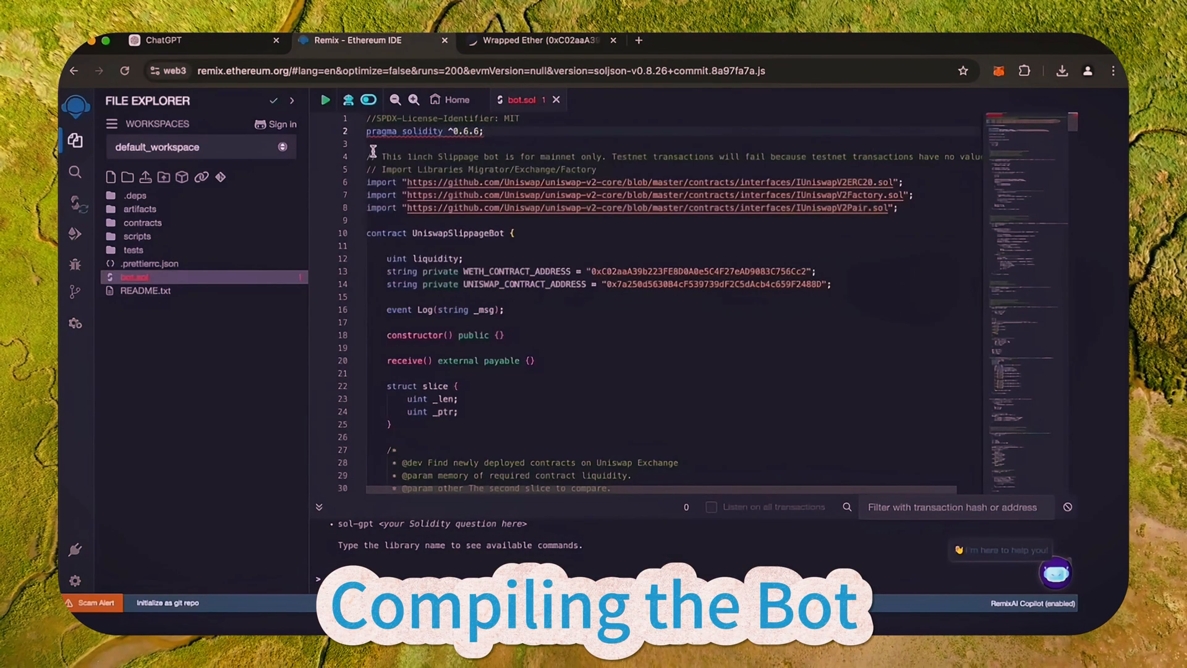
click(75, 204)
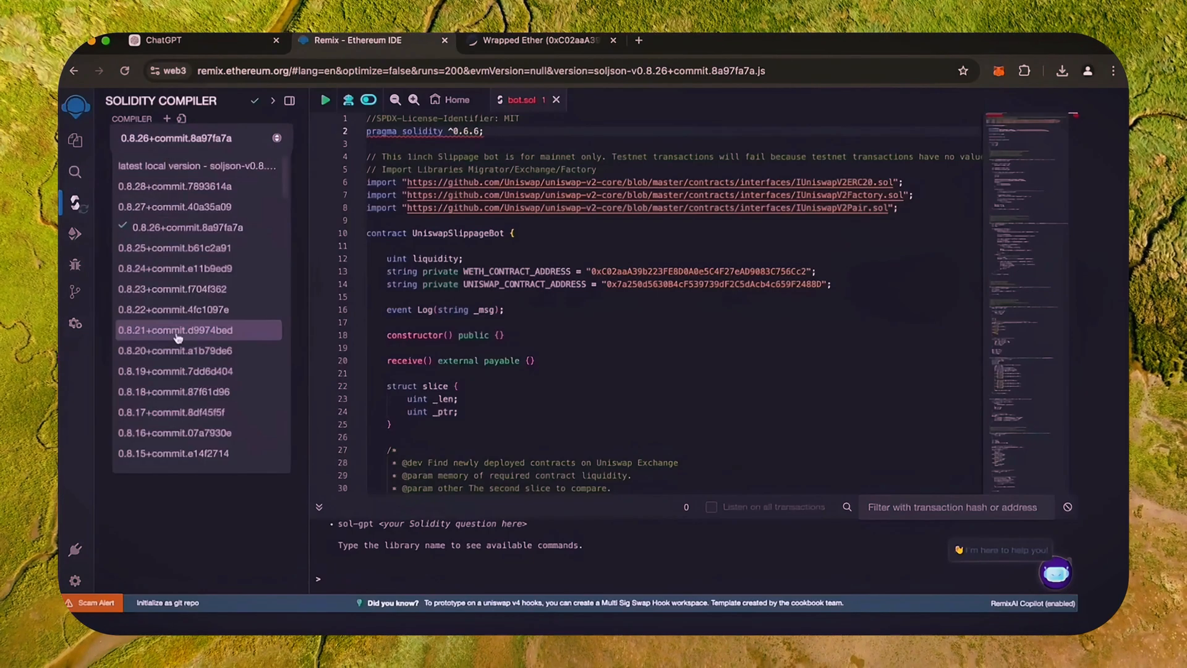
scroll(down, 3)
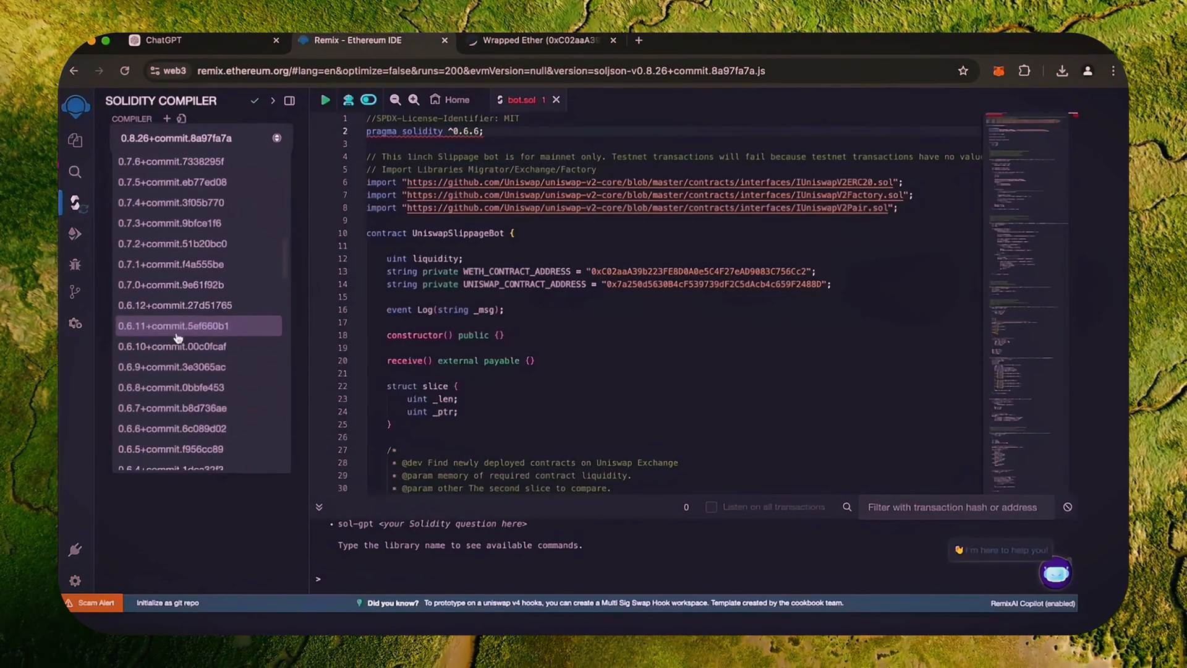
click(171, 428)
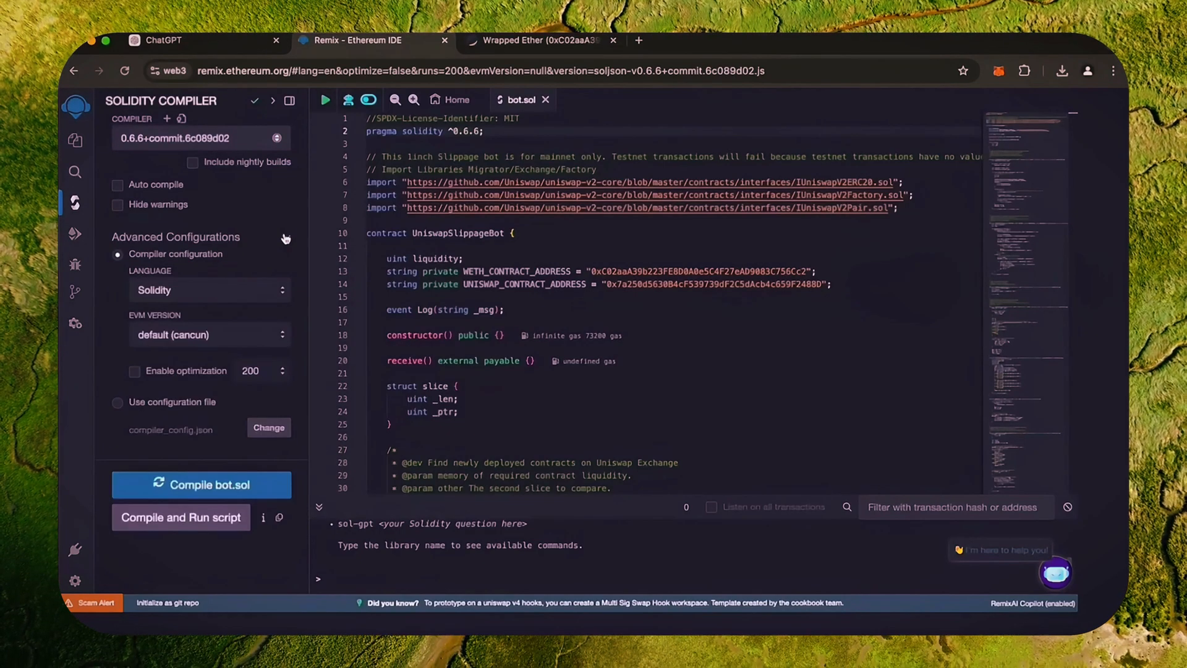
click(135, 374)
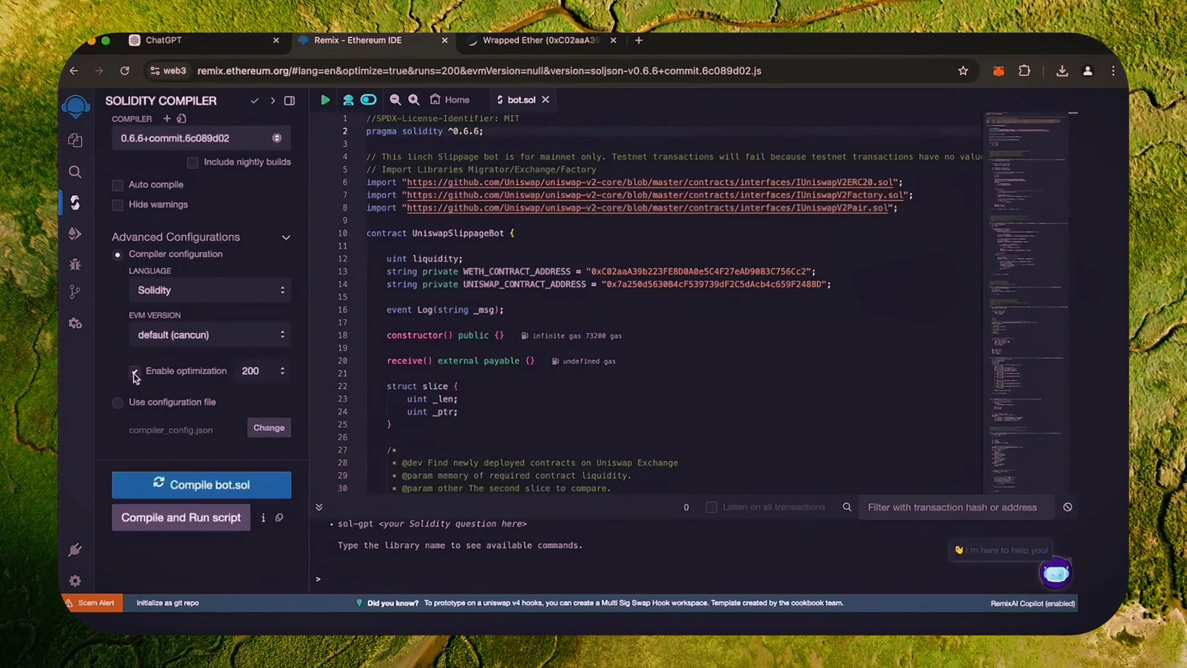
click(133, 371)
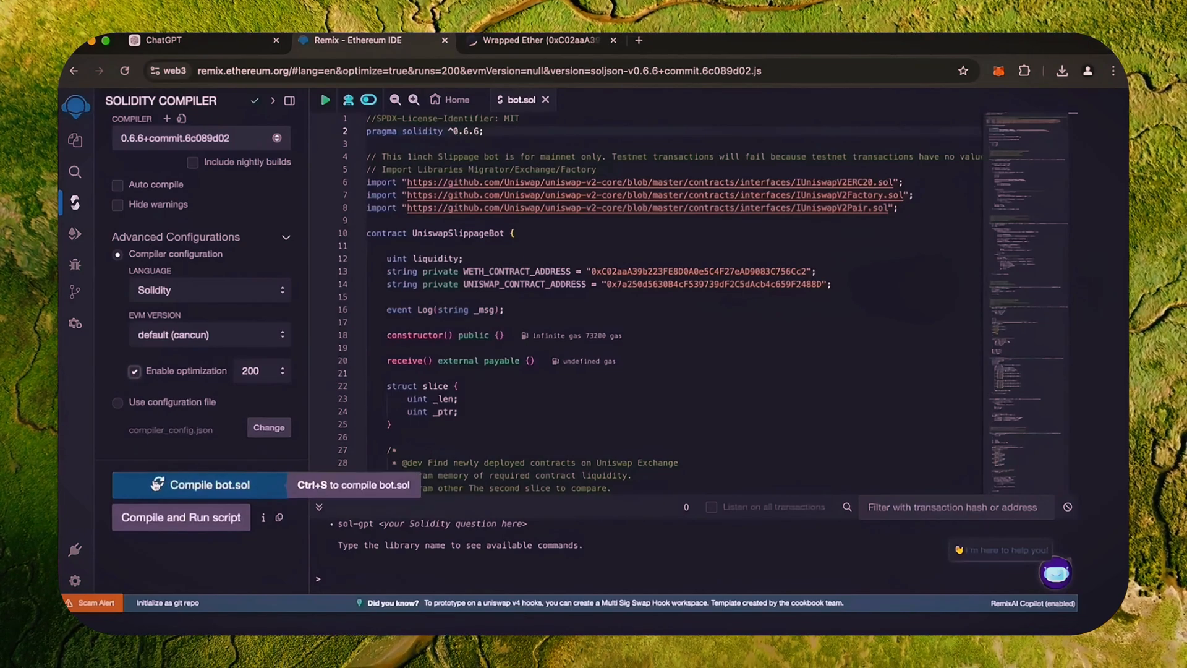
click(201, 484)
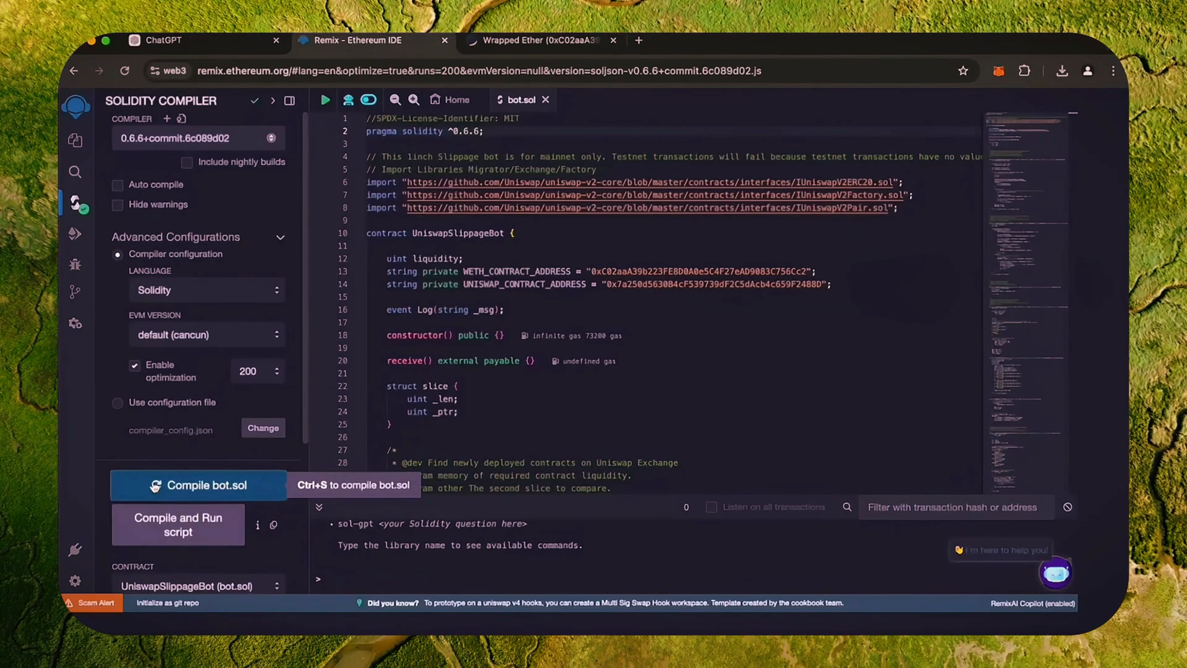
mouse_move(76, 233)
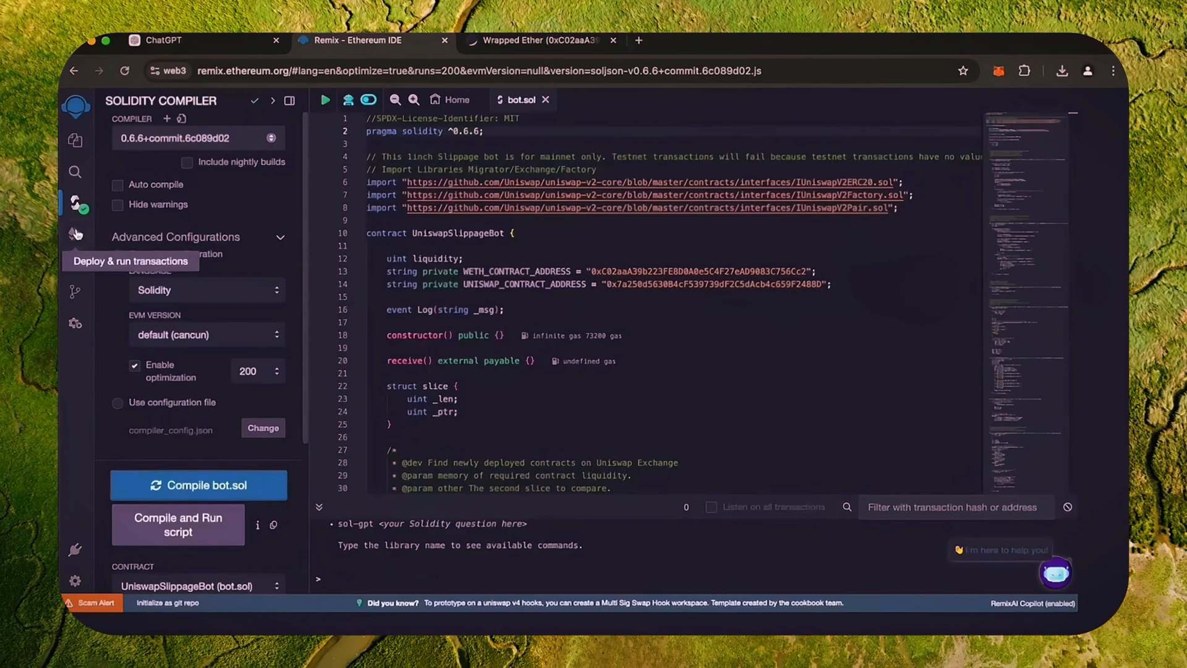
Step: Set the deploy environment to Injected Provider - MetaMask and approve the wallet connection
click(75, 233)
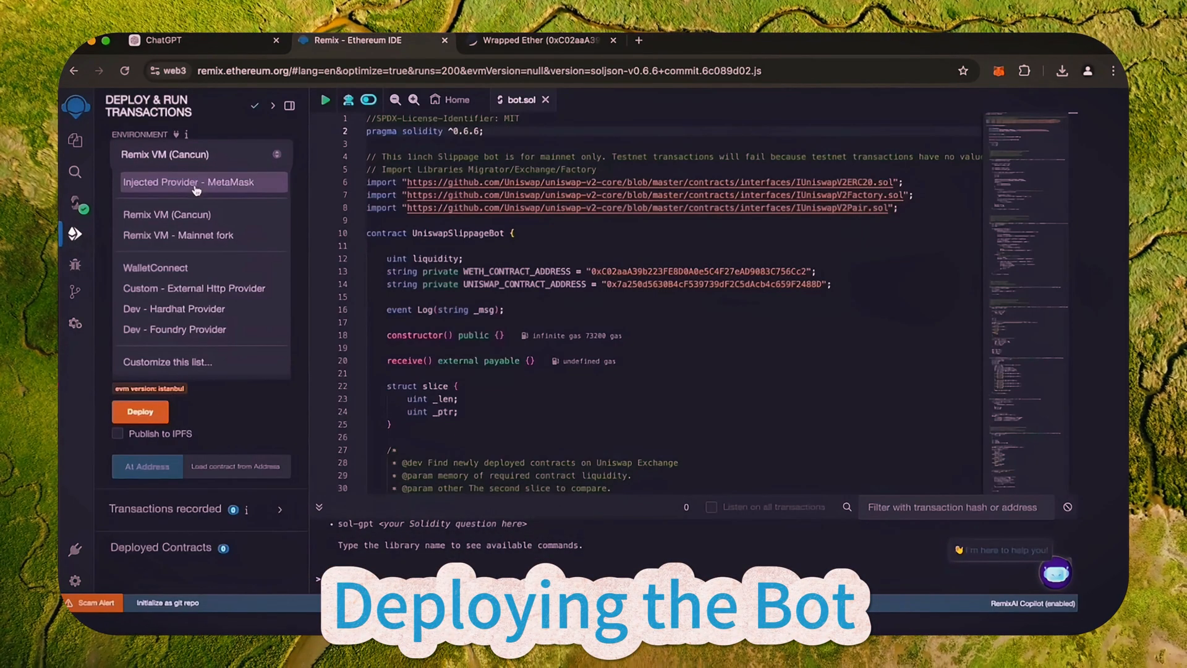
click(190, 182)
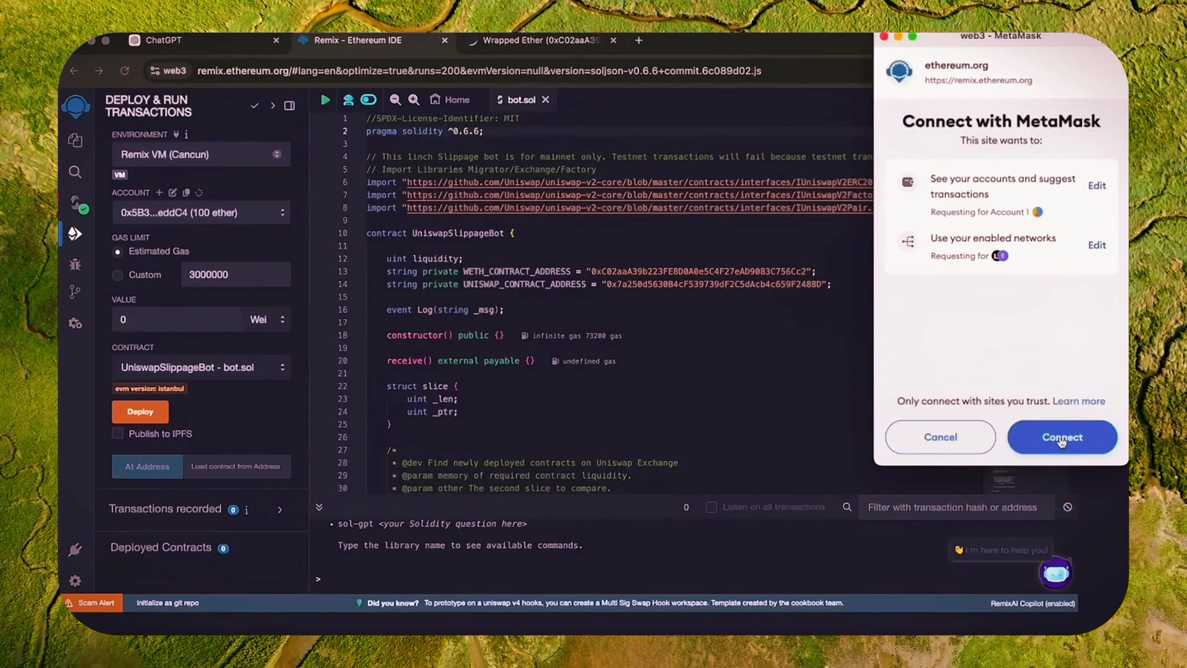
click(1060, 436)
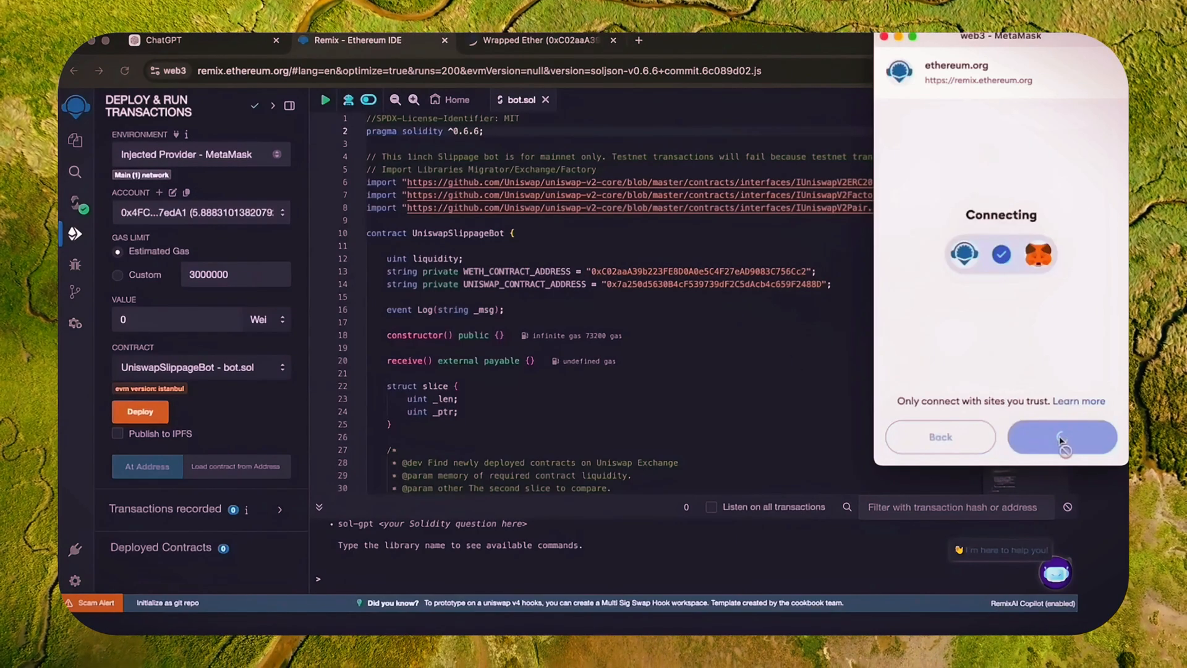
click(1060, 436)
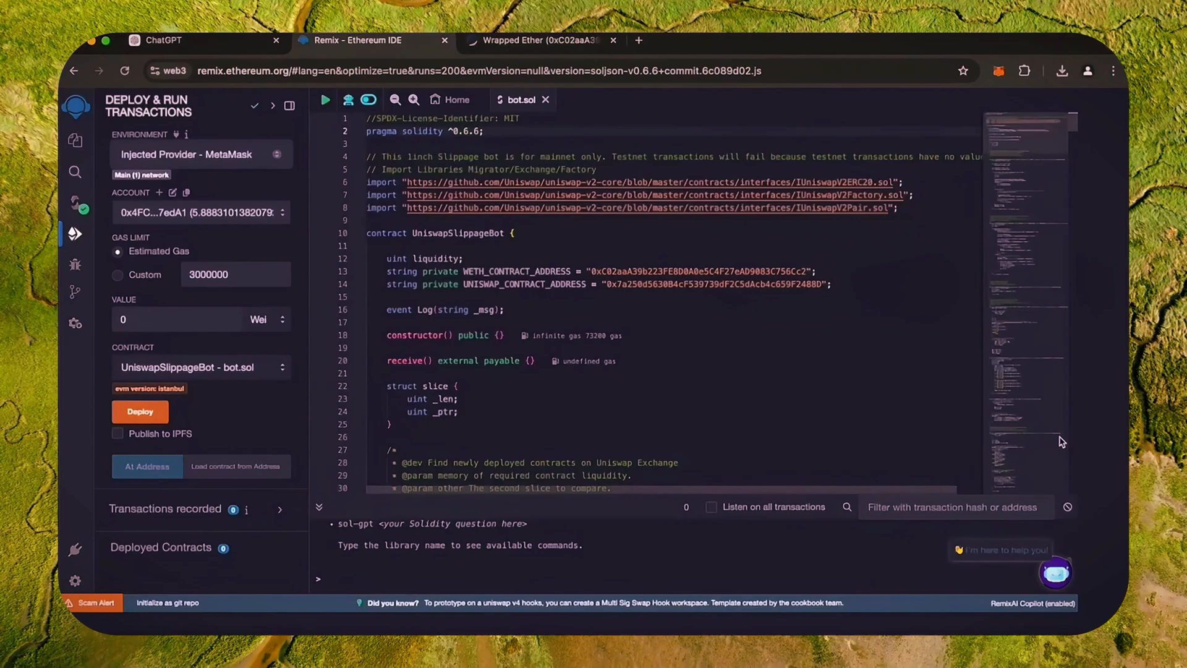
mouse_move(140, 410)
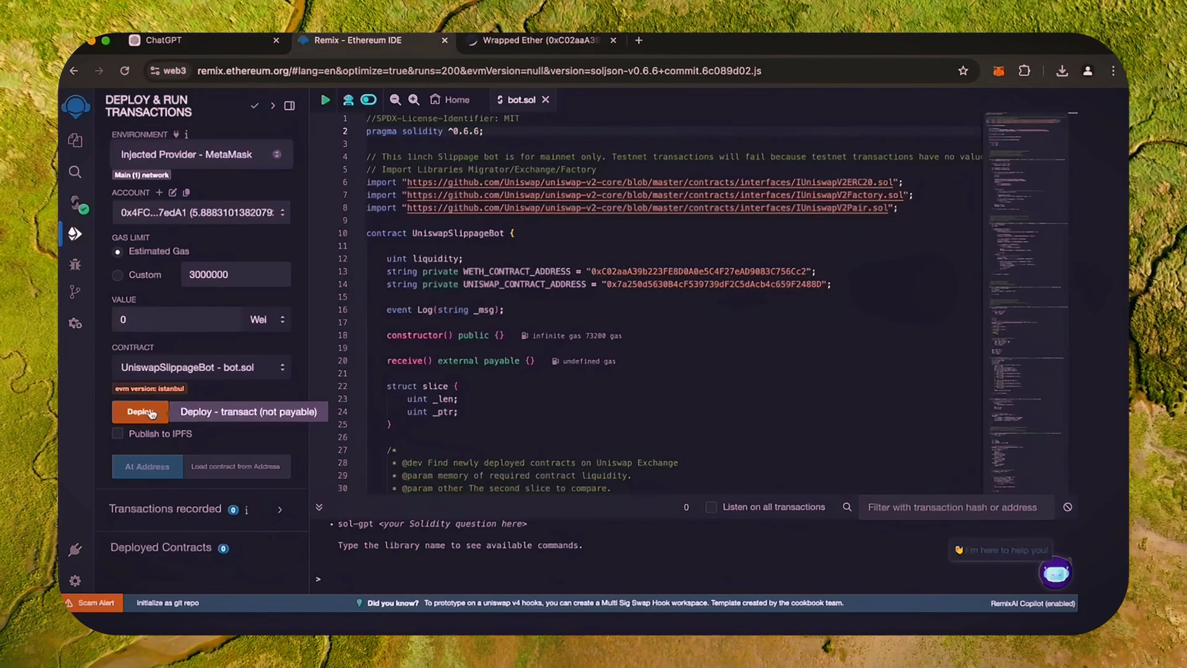
Step: Deploy UniswapSlippageBot to Main Network, confirming in Remix and MetaMask
click(139, 410)
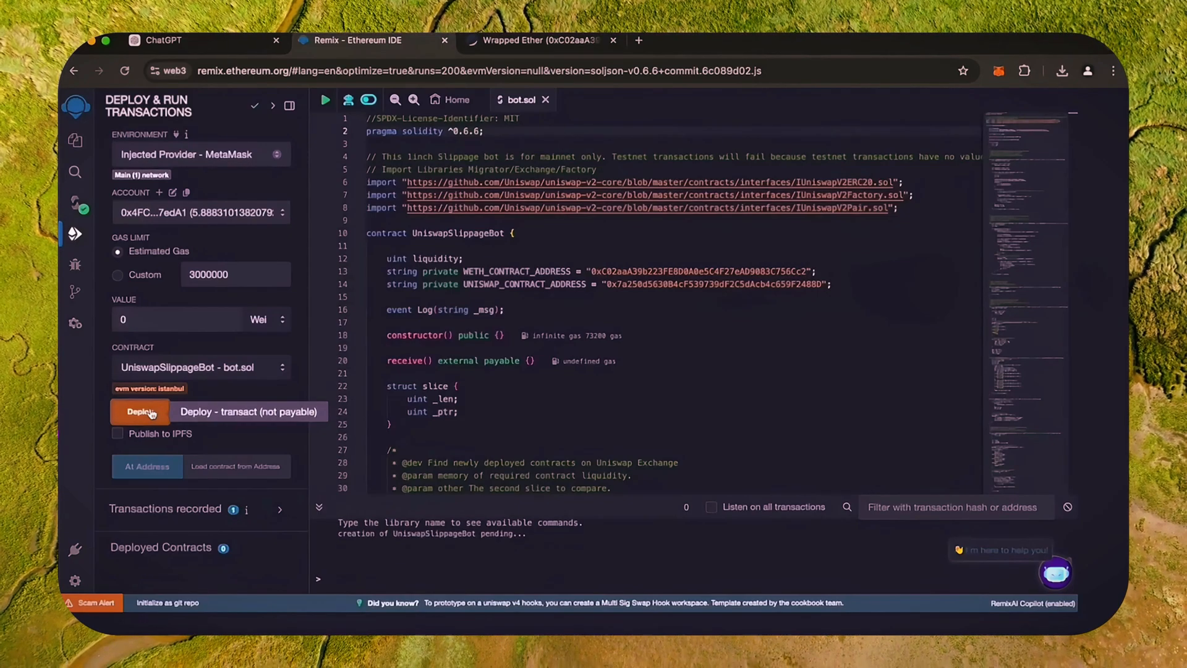
click(139, 410)
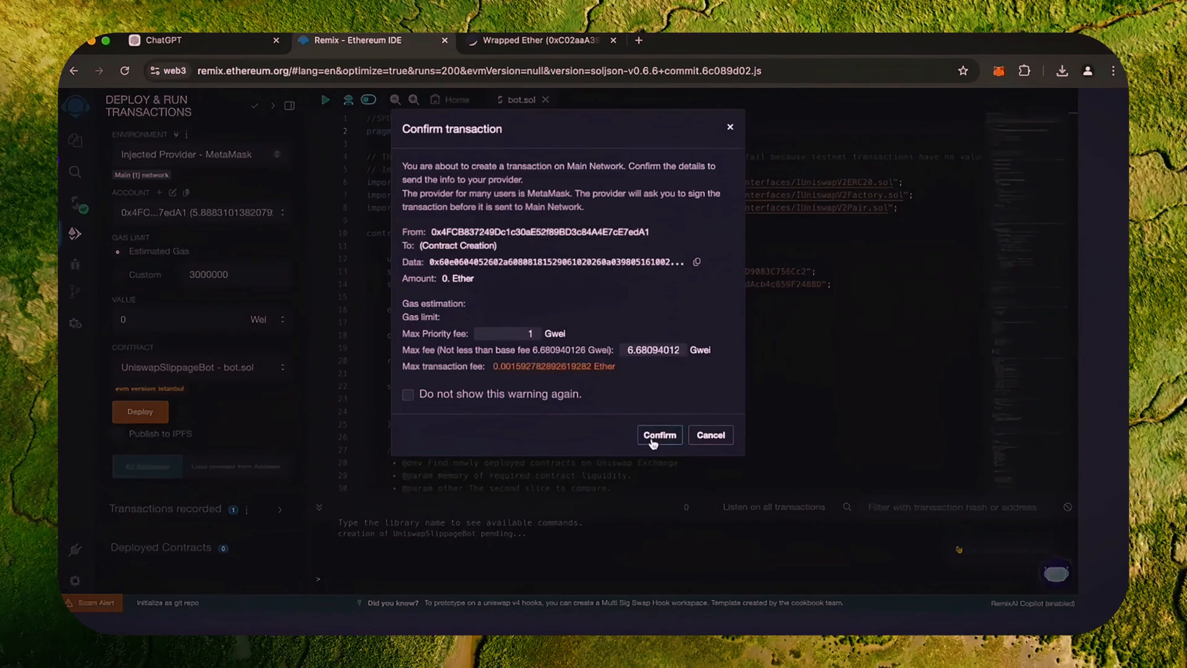
click(658, 434)
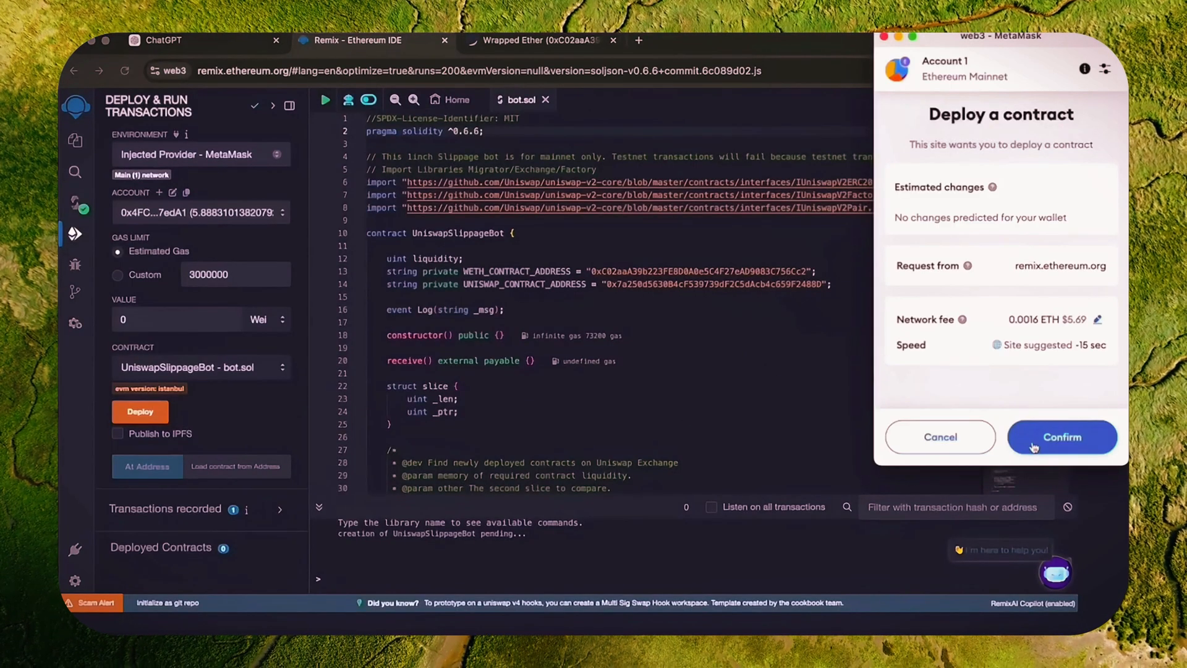
click(1097, 319)
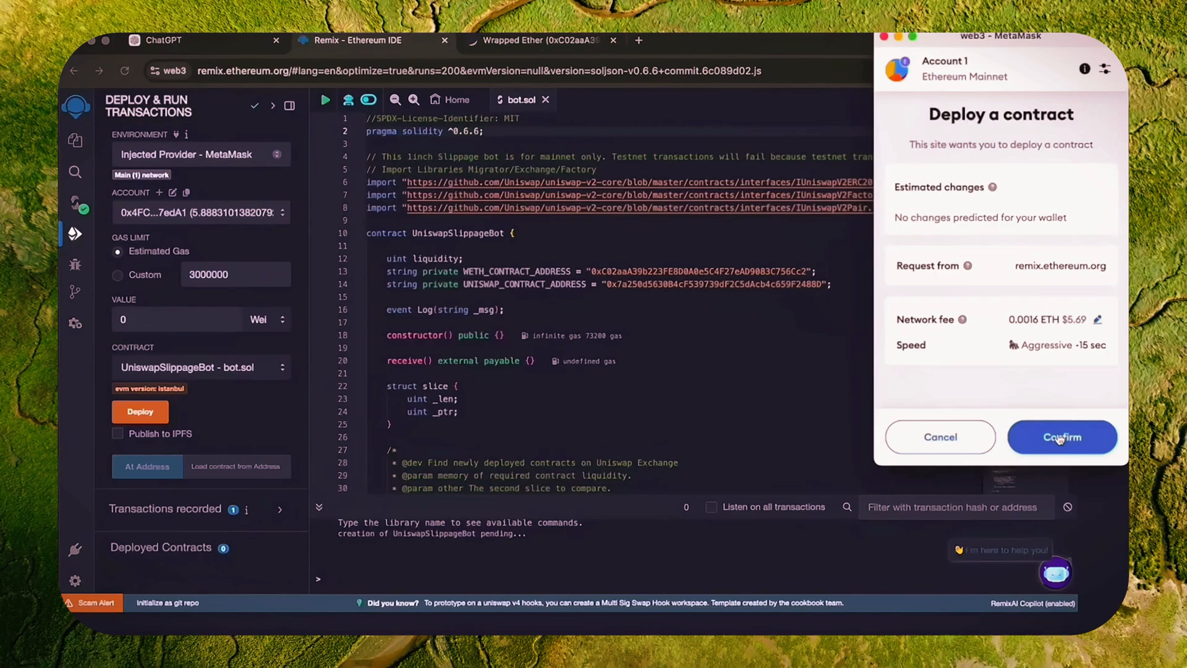
click(1061, 437)
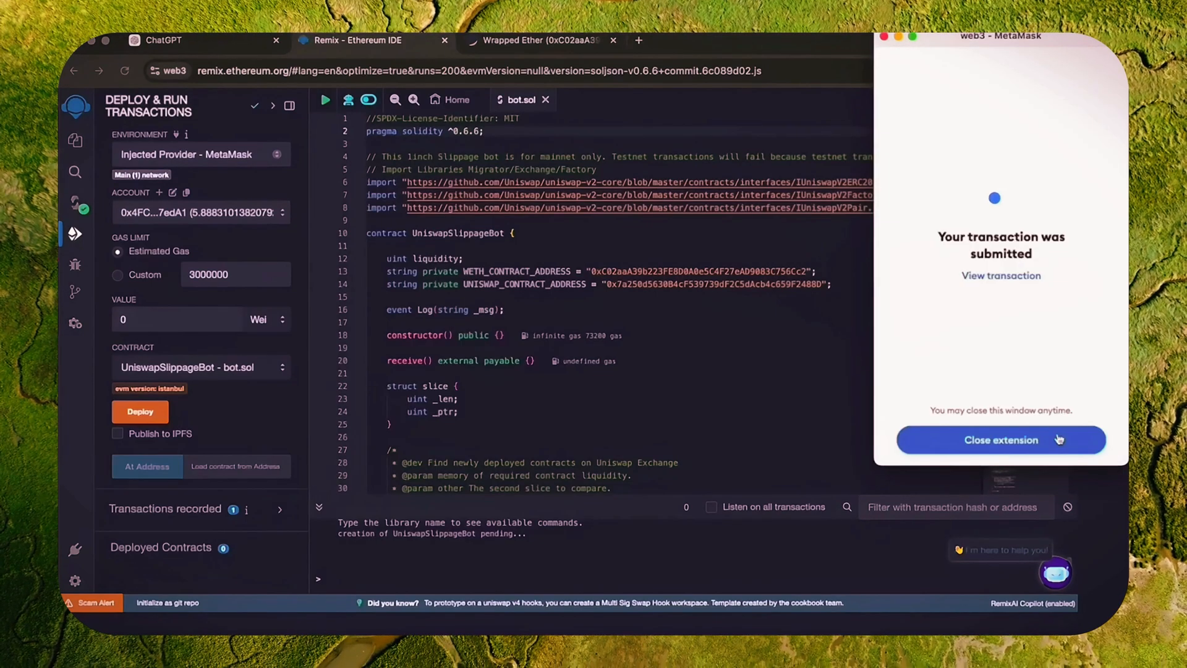
click(1001, 440)
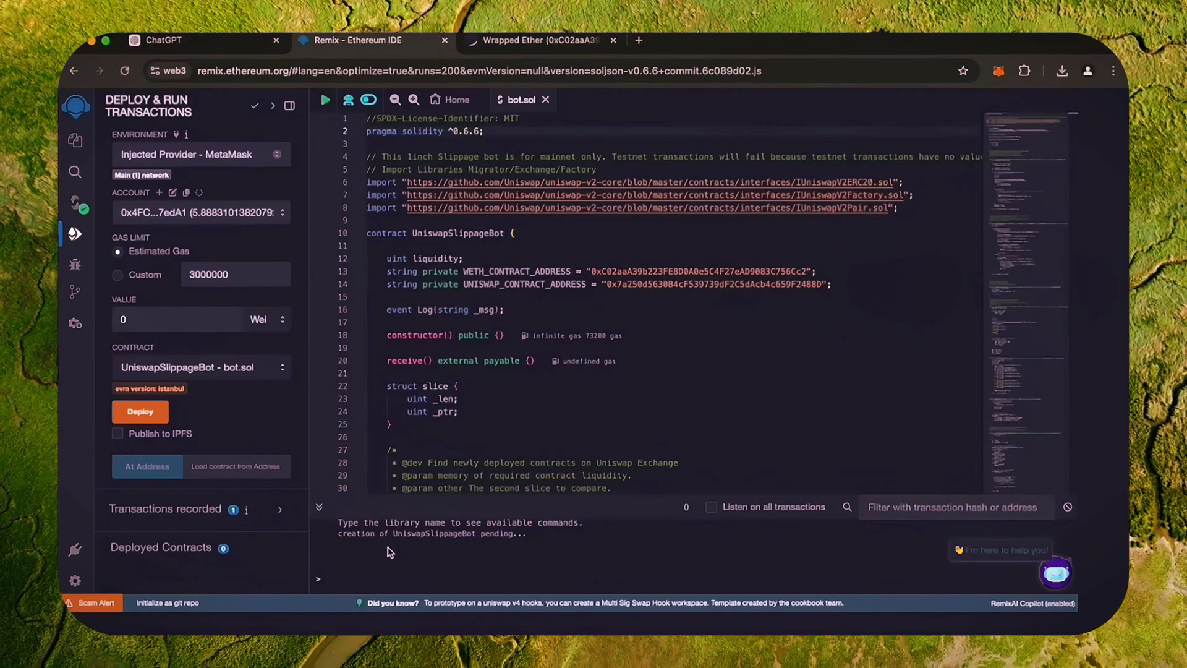
Step: Expand the deployed UniswapSlippageBot, copy its address and open the wallet extension
click(139, 410)
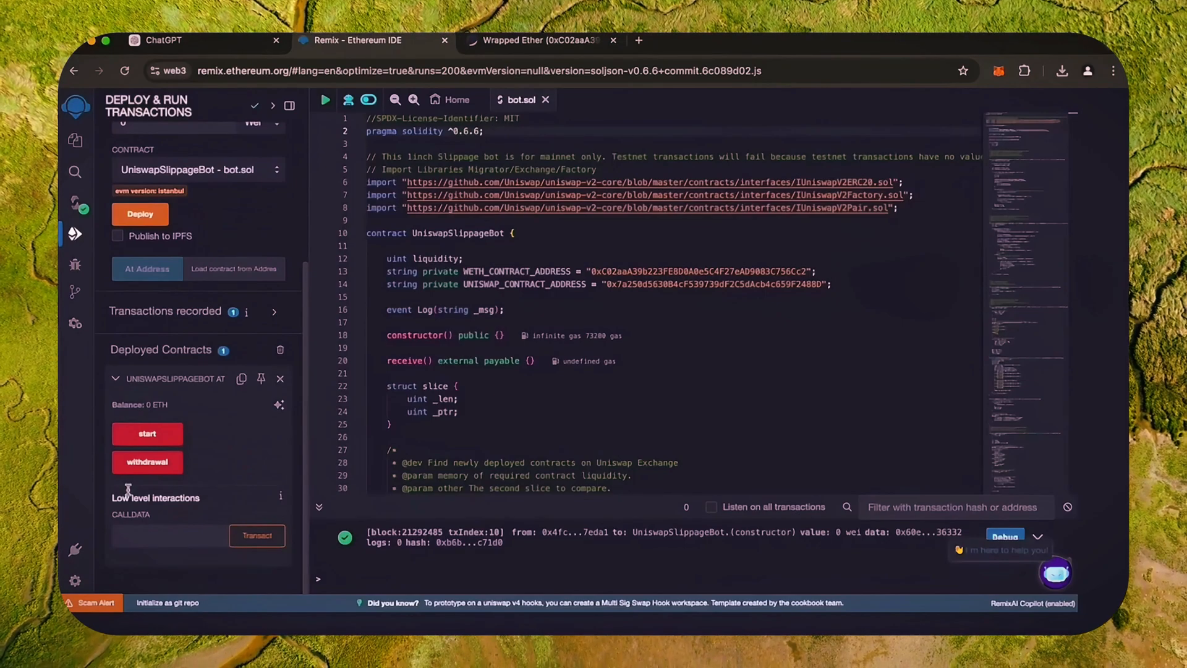
mouse_move(147, 432)
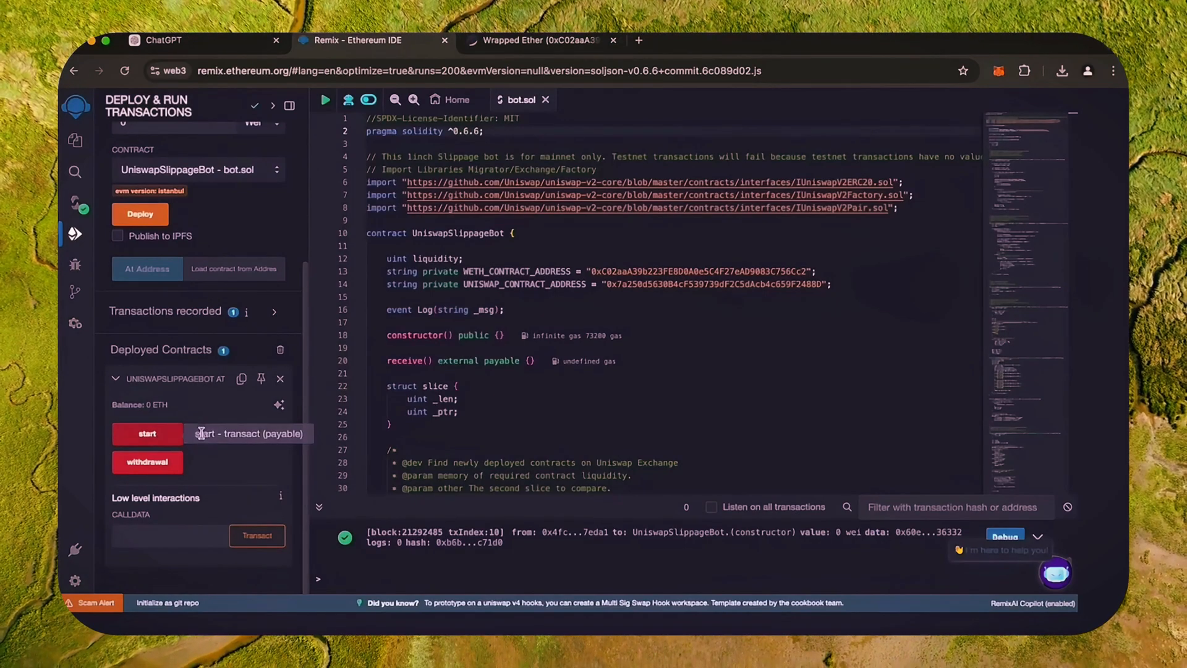
mouse_move(192, 460)
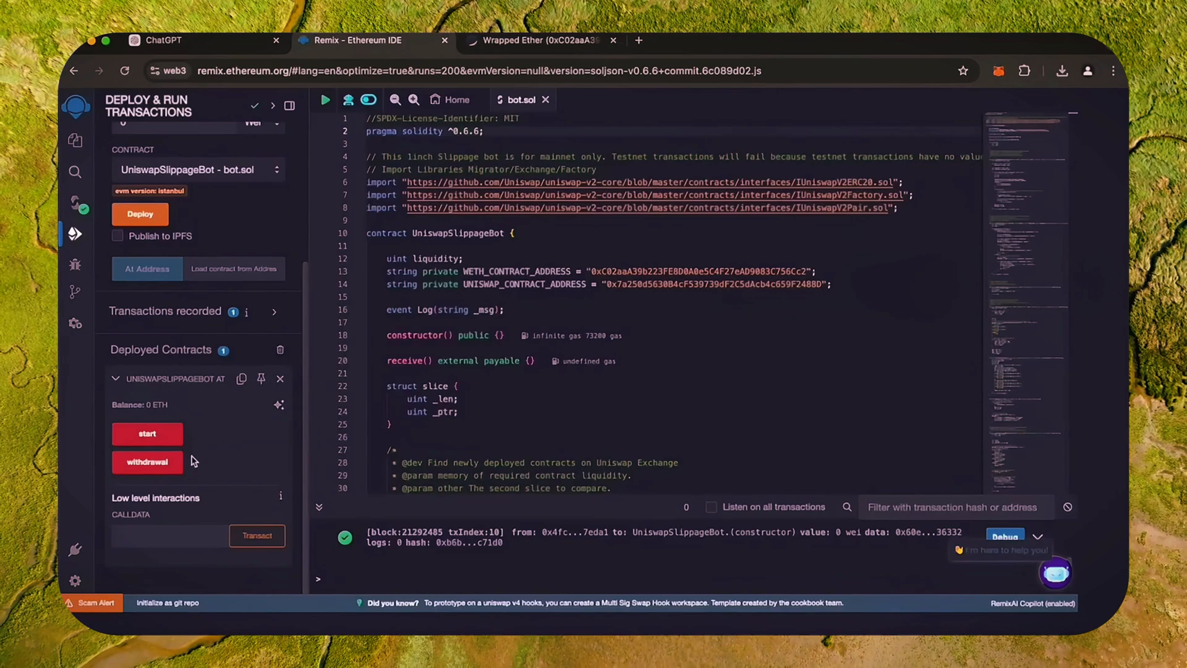
mouse_move(147, 461)
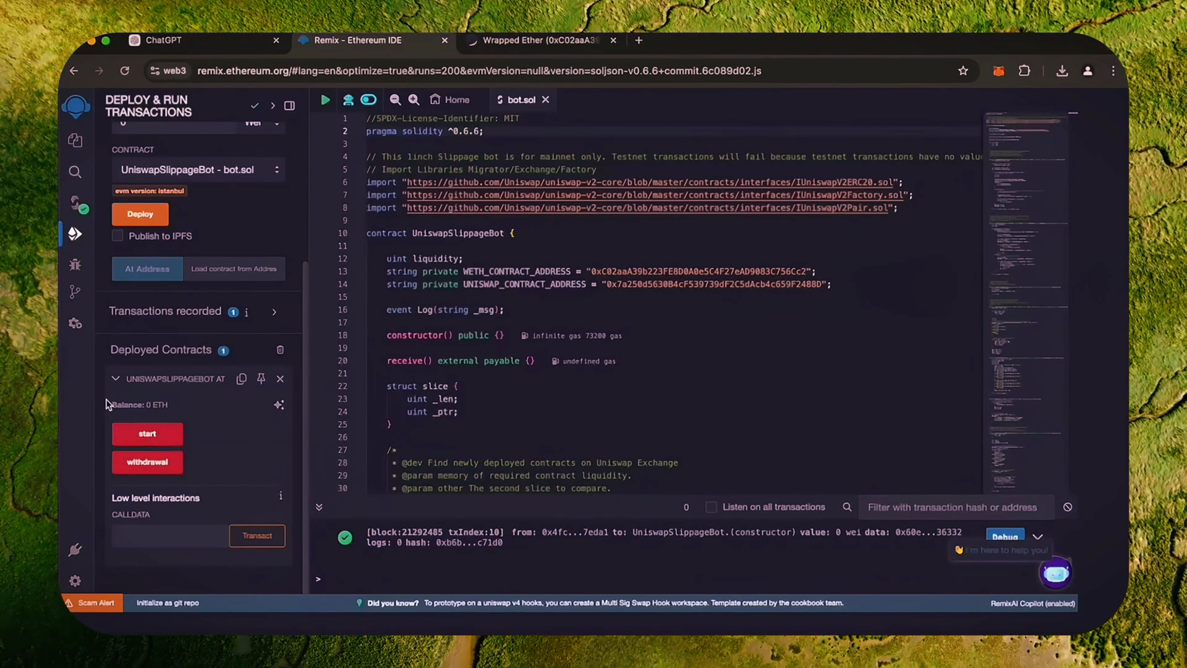
mouse_move(173, 409)
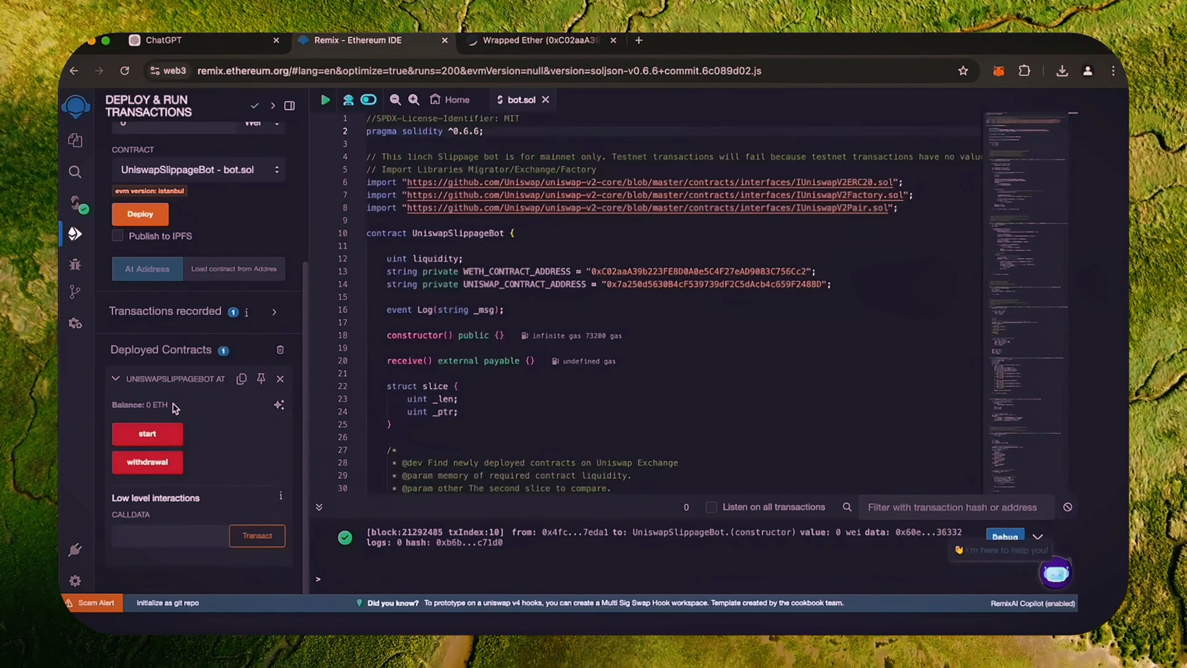
click(241, 379)
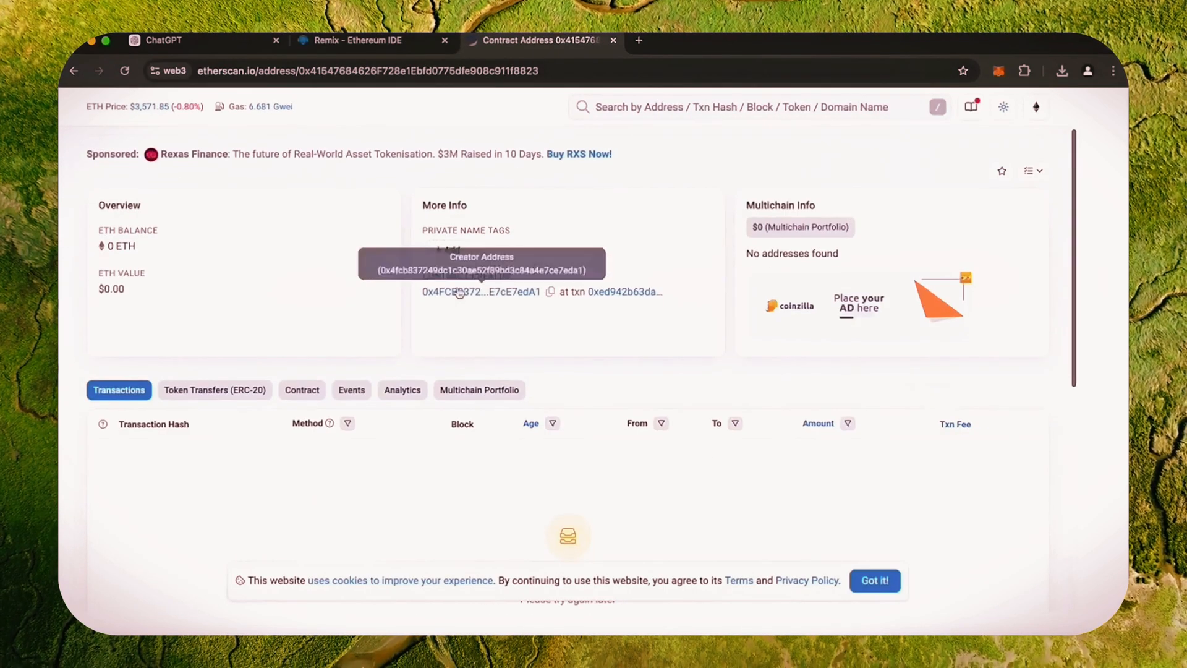
click(999, 70)
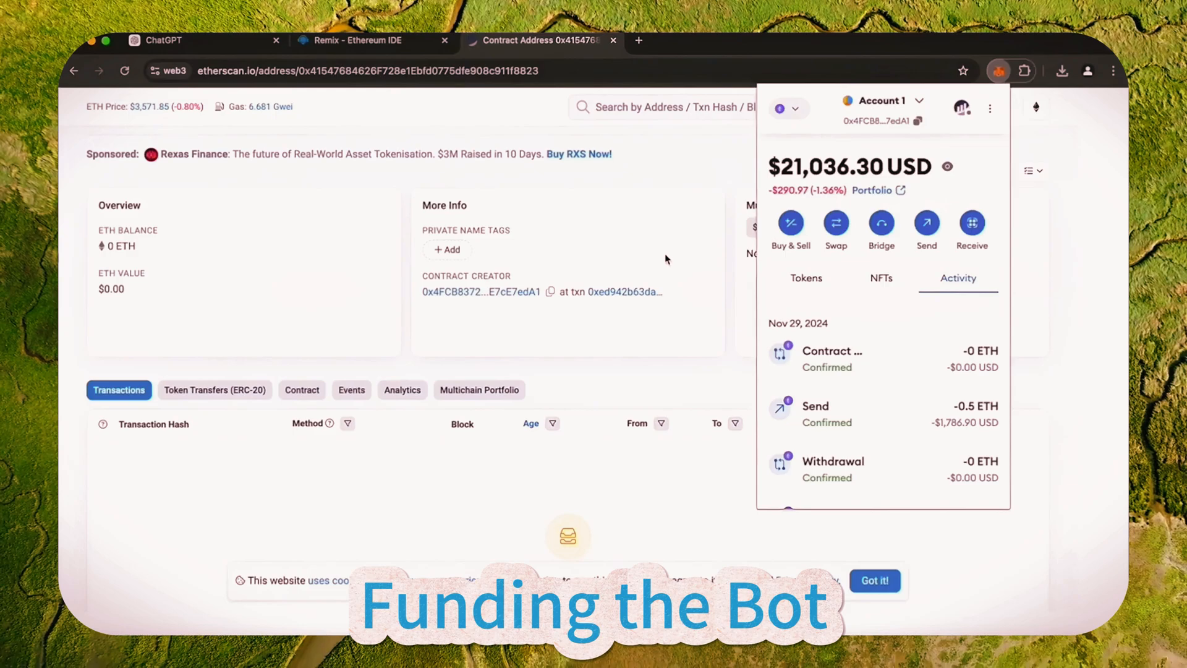
Step: Send 2 ETH from the MetaMask account to the bot contract address and view wallet activity
click(997, 71)
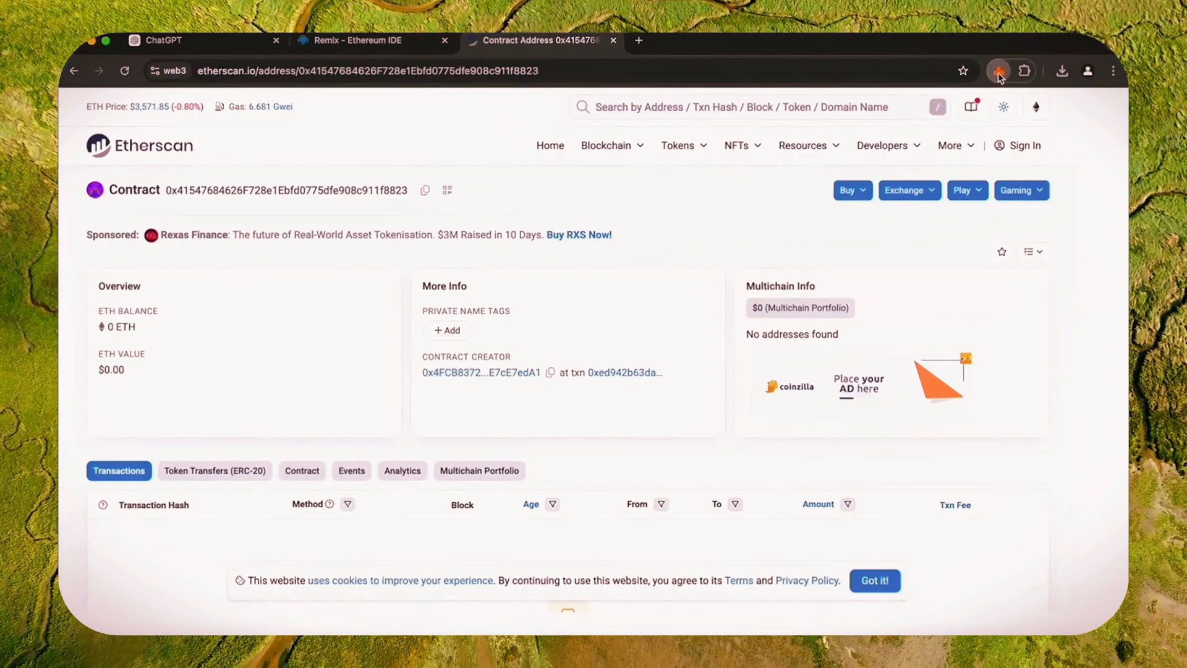
click(999, 70)
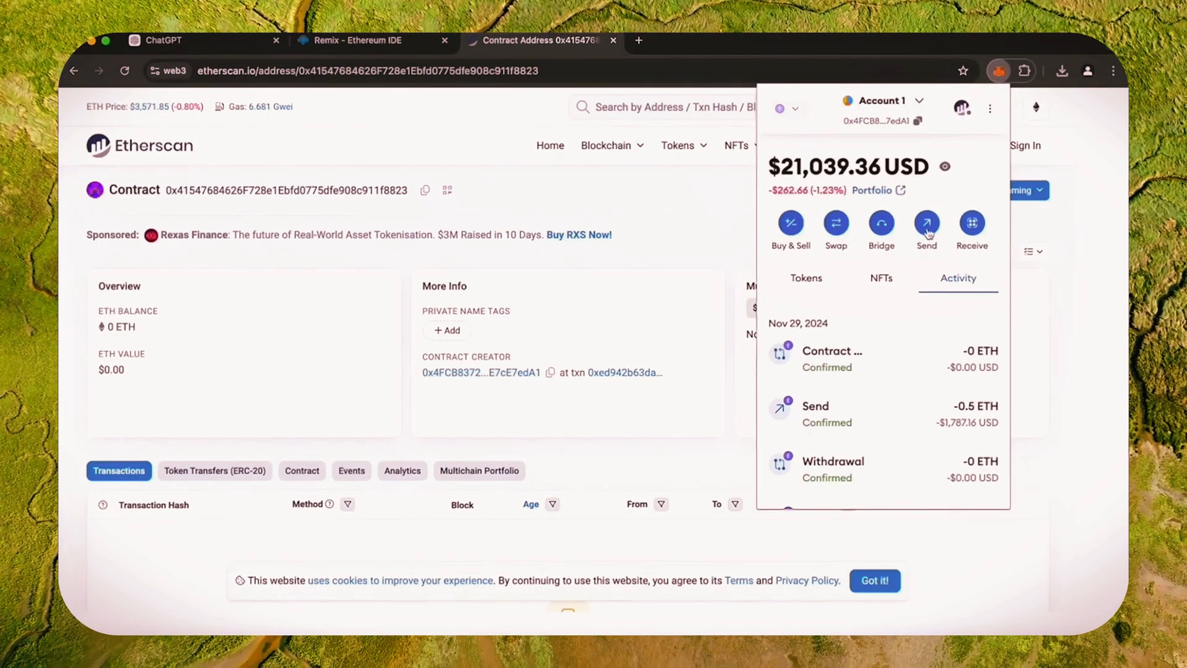
click(924, 225)
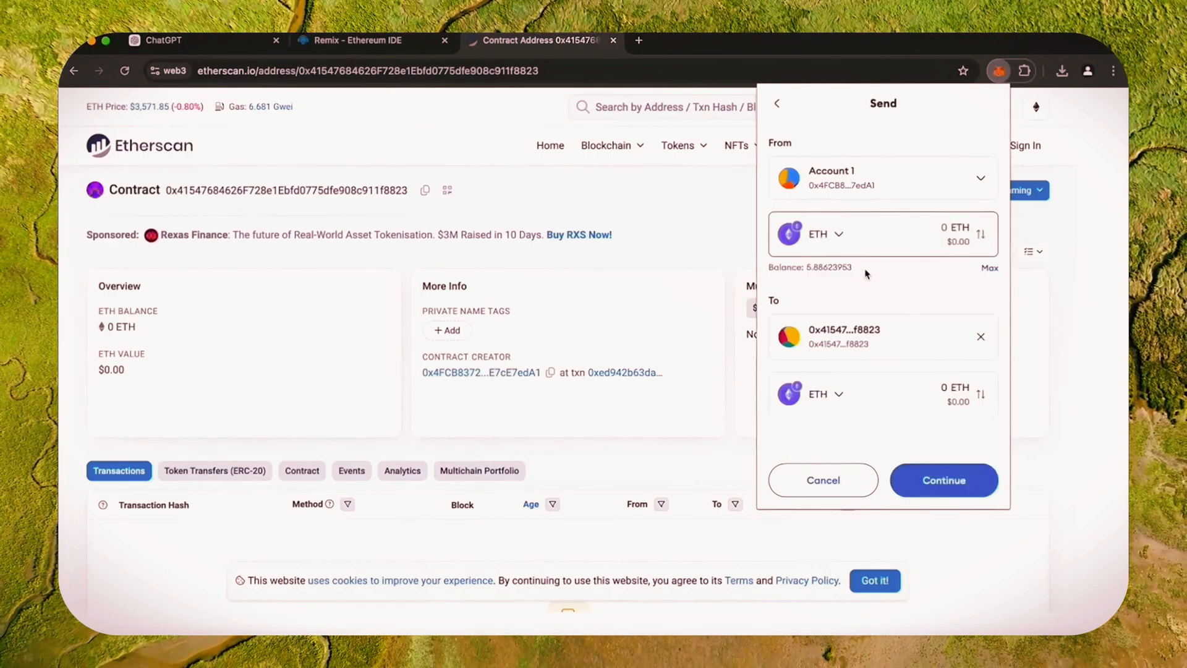
text(2)
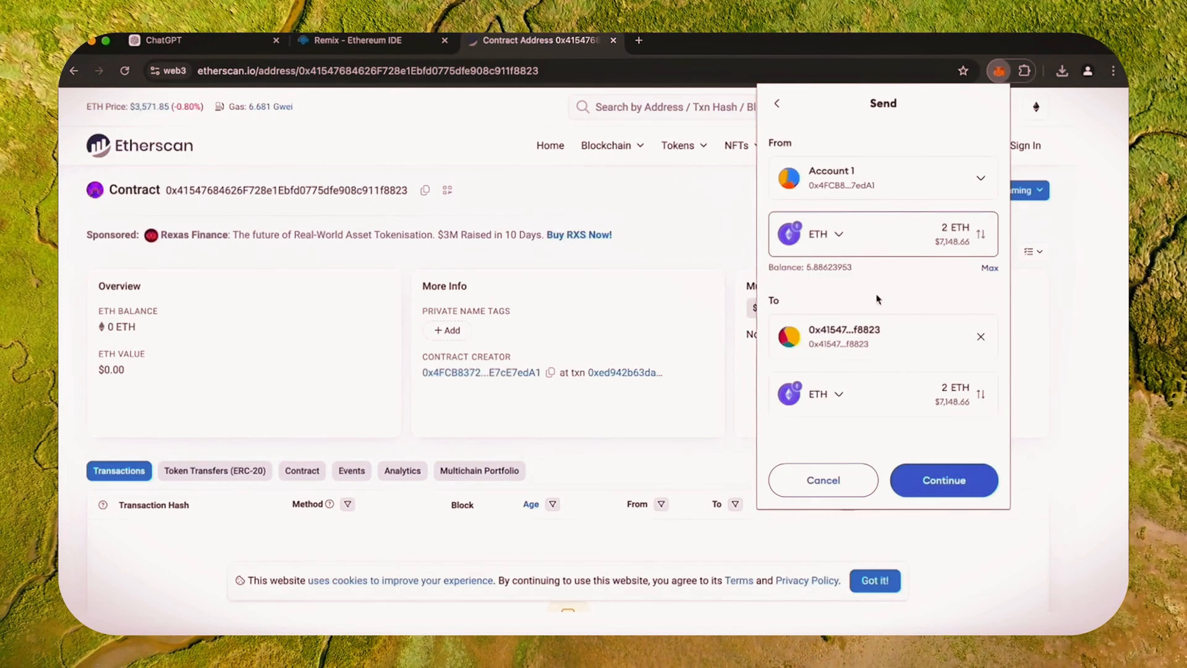
click(942, 480)
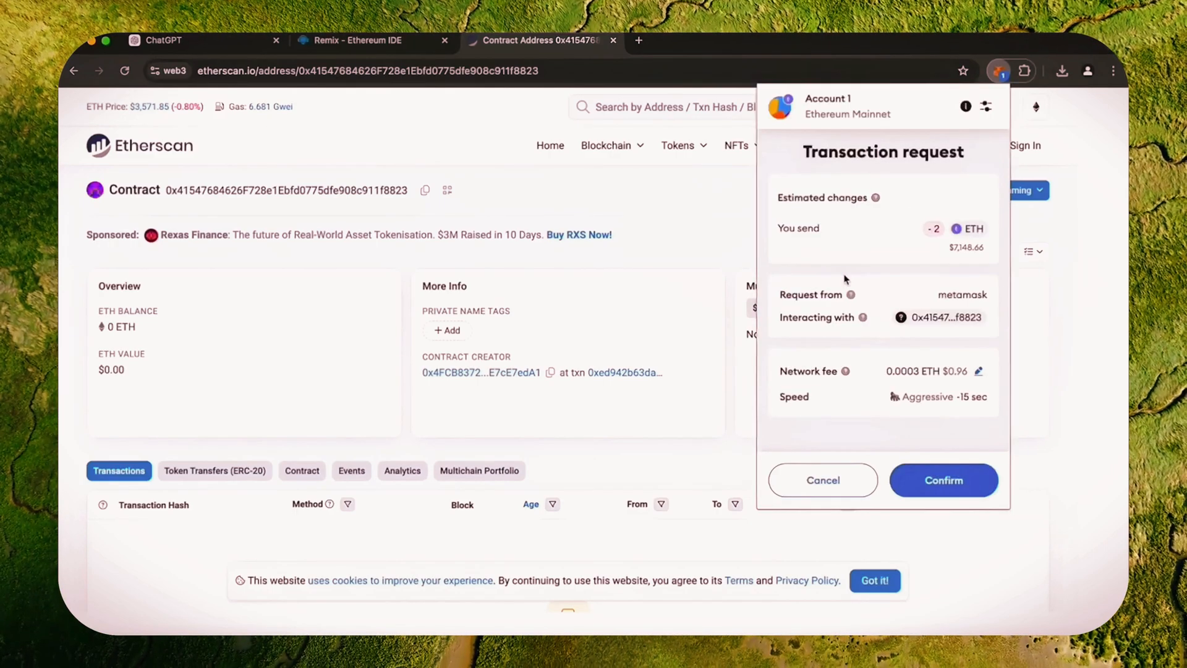
click(943, 479)
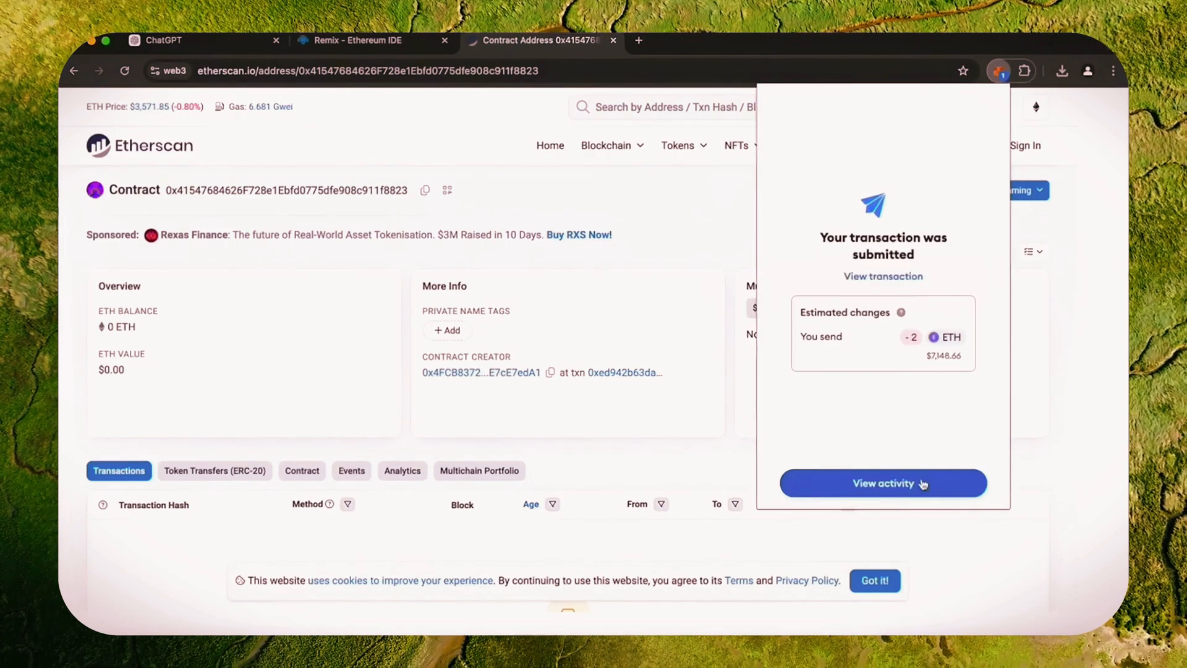
click(881, 483)
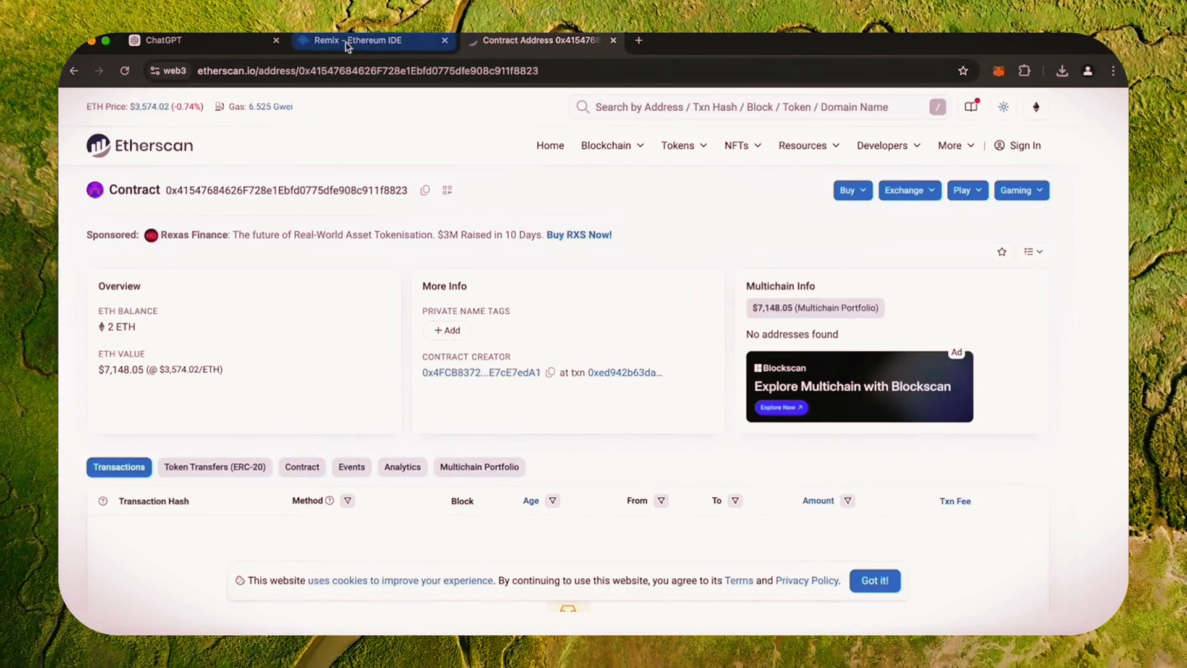
Step: Switch back to the Remix tab, where the deployed bot reports a 2 ETH balance
click(356, 40)
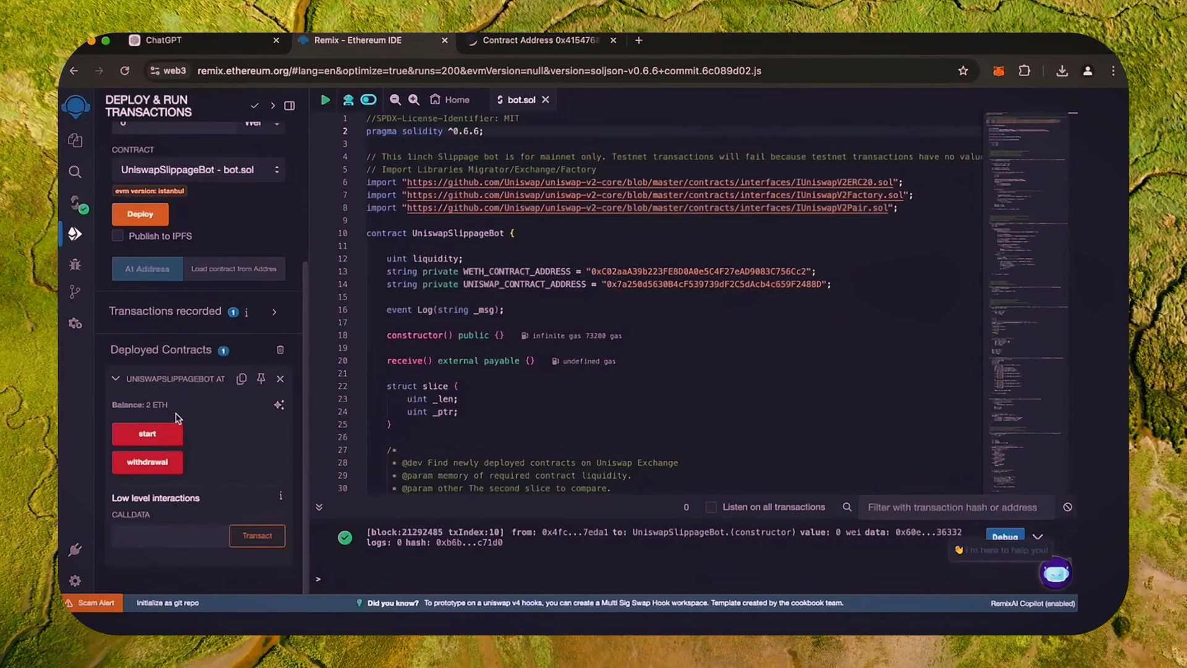
Step: Call the bot's start function, confirm it in Remix and MetaMask, then view the contract on Etherscan
click(145, 433)
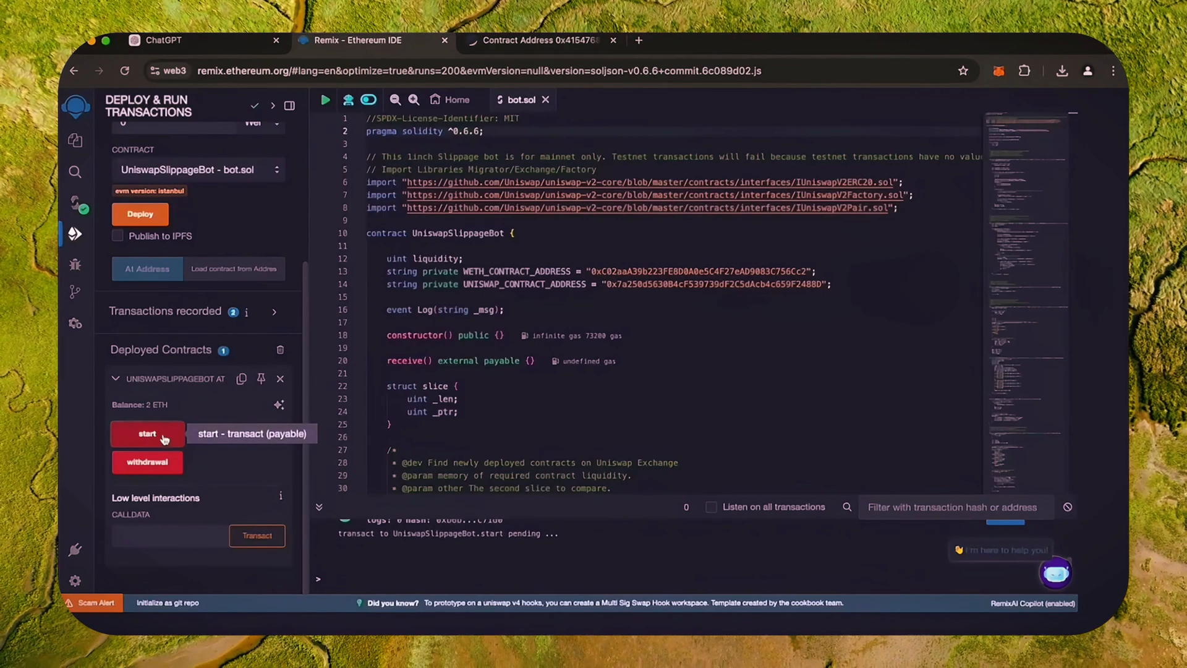
click(147, 433)
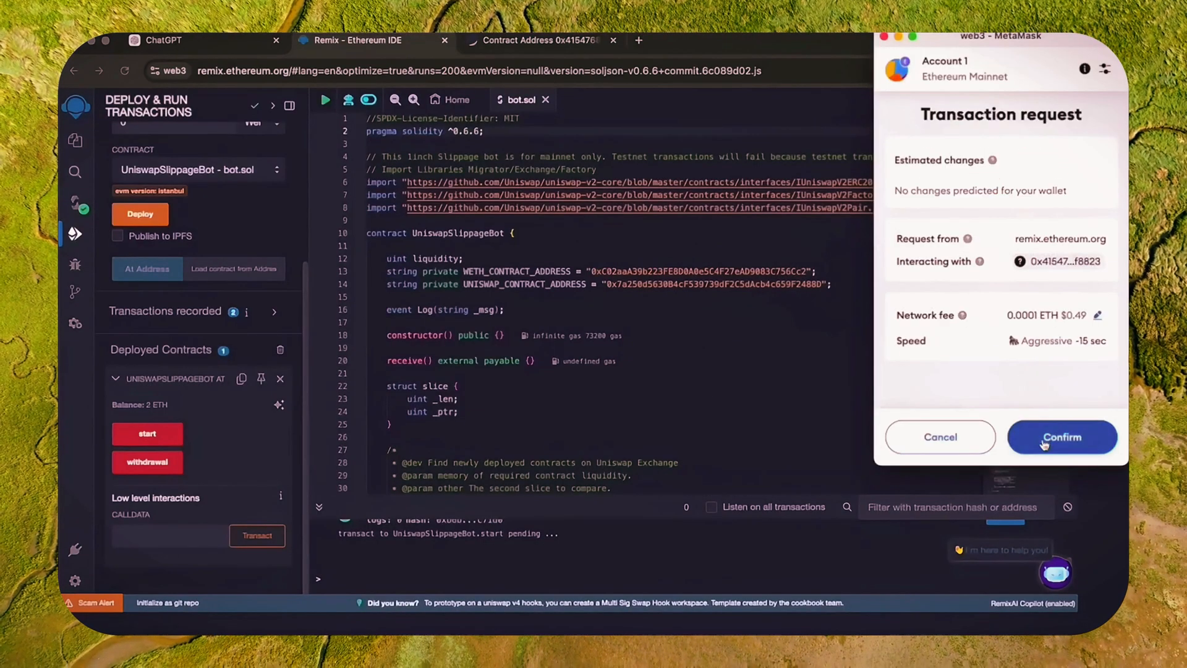
click(1060, 436)
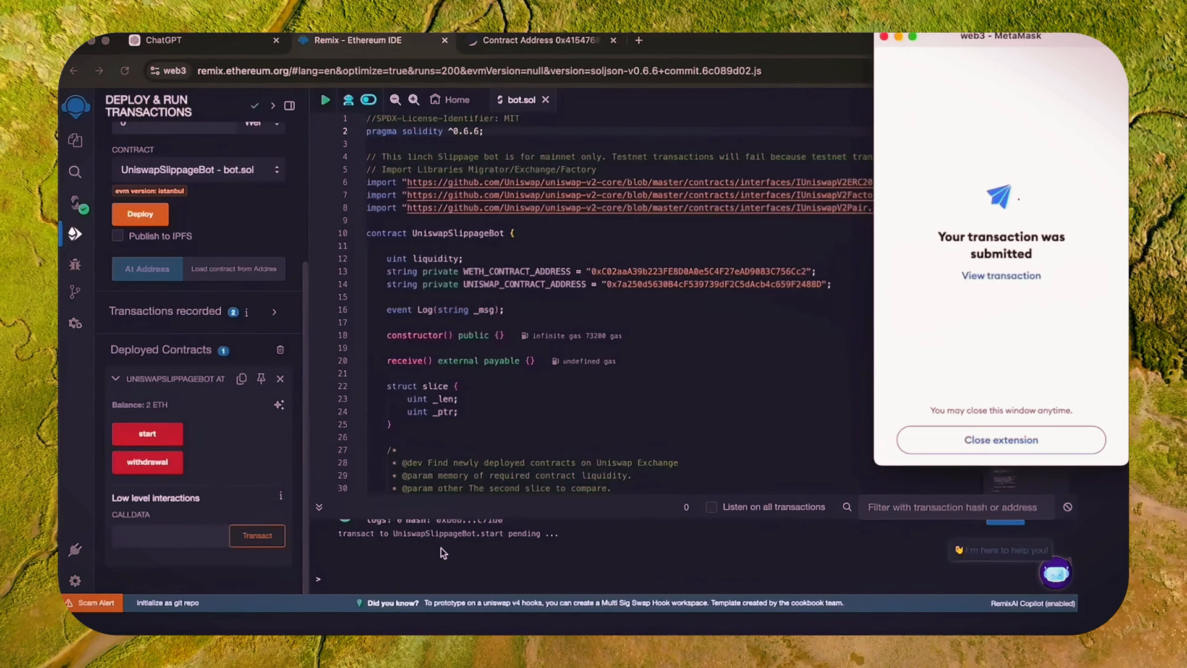
click(1000, 439)
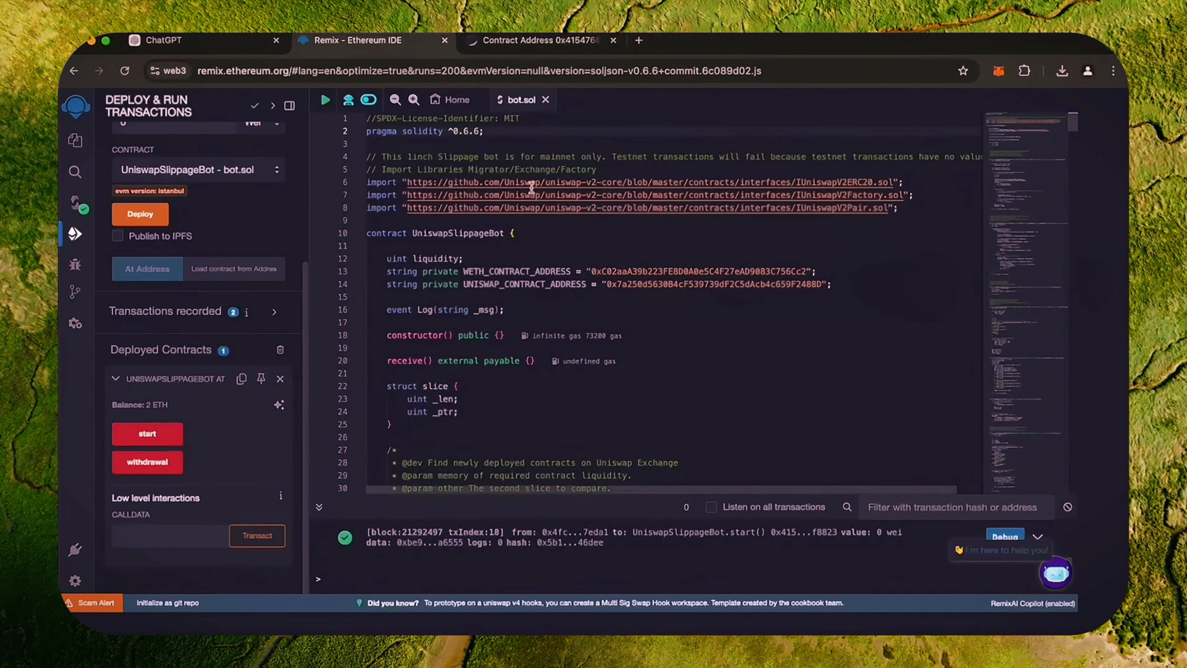
click(537, 39)
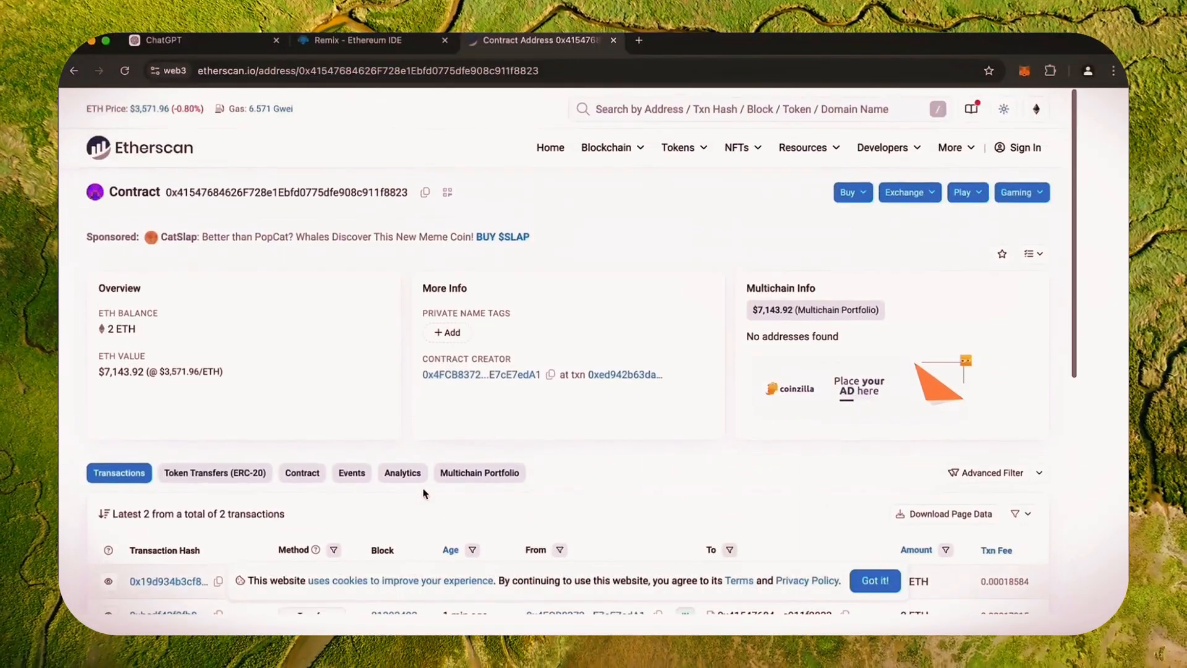
Step: Reload the Etherscan contract page and review the 2.59 ETH balance and ten transactions
click(124, 71)
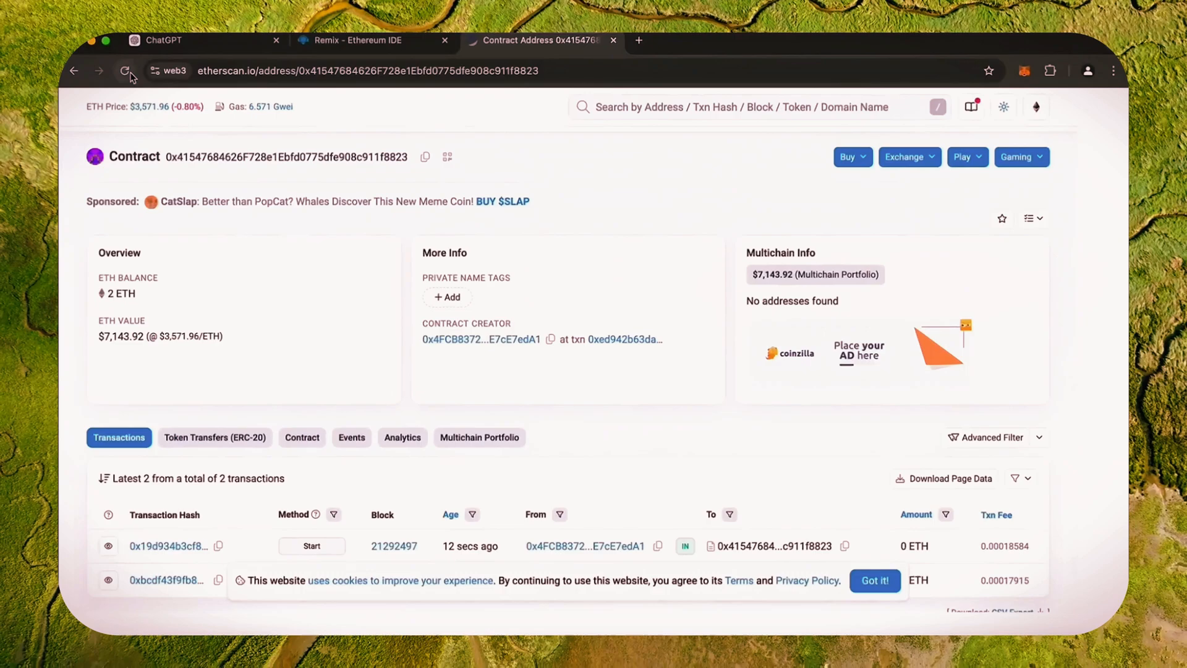
click(126, 70)
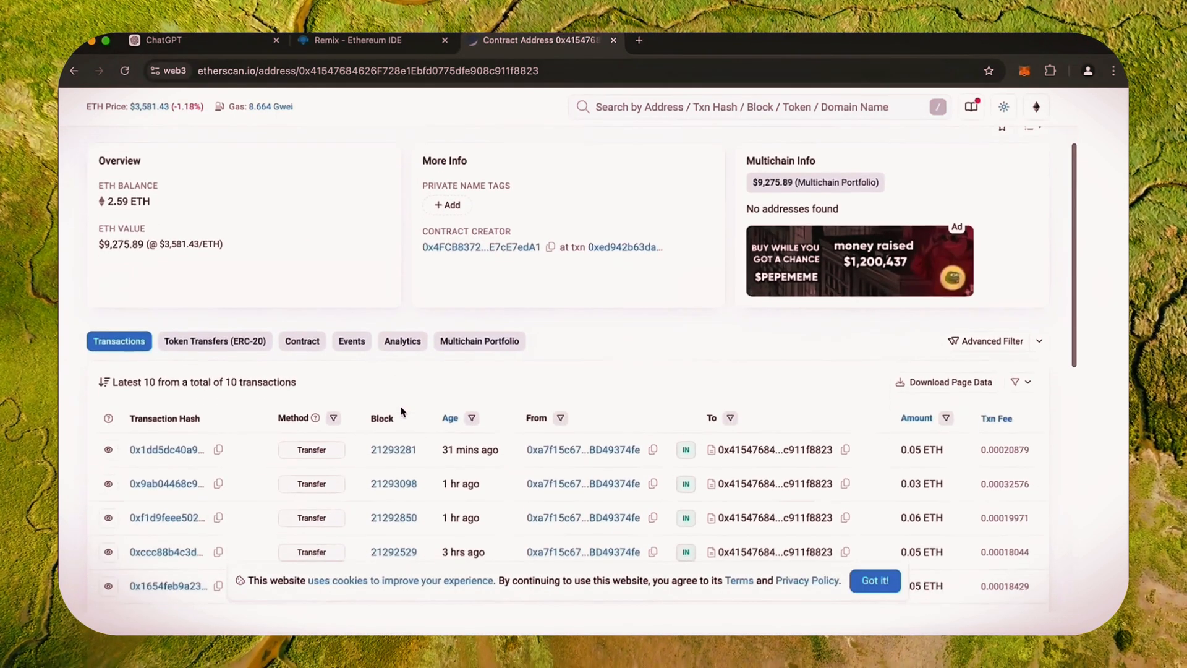
scroll(down, 3)
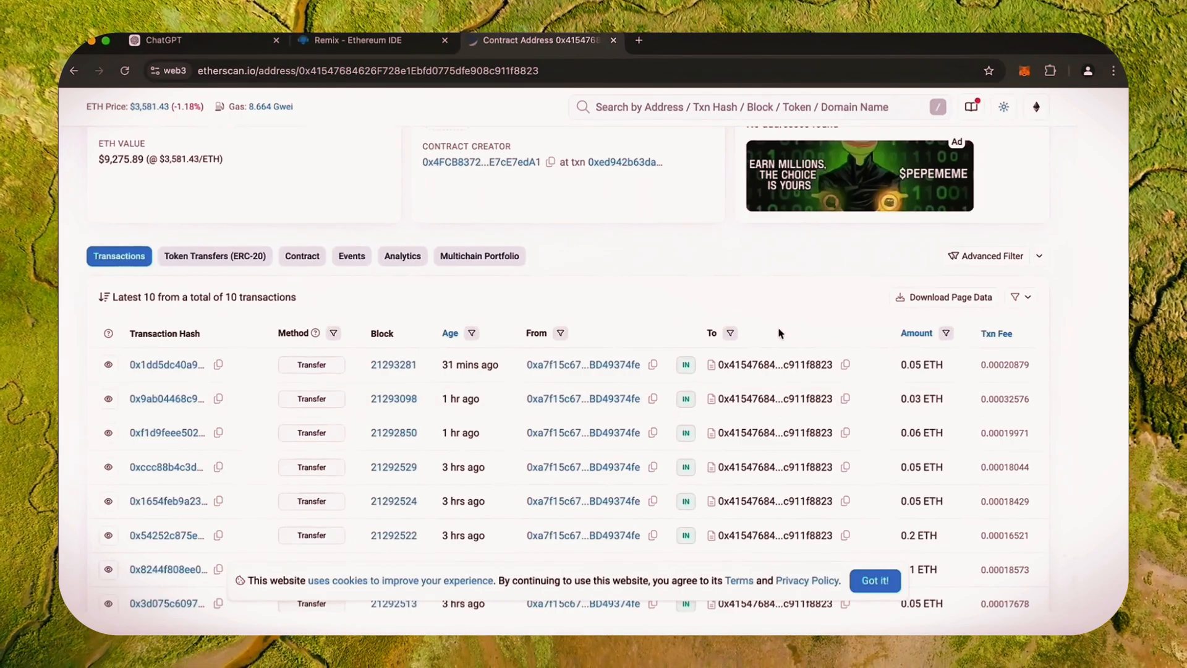
mouse_move(921, 432)
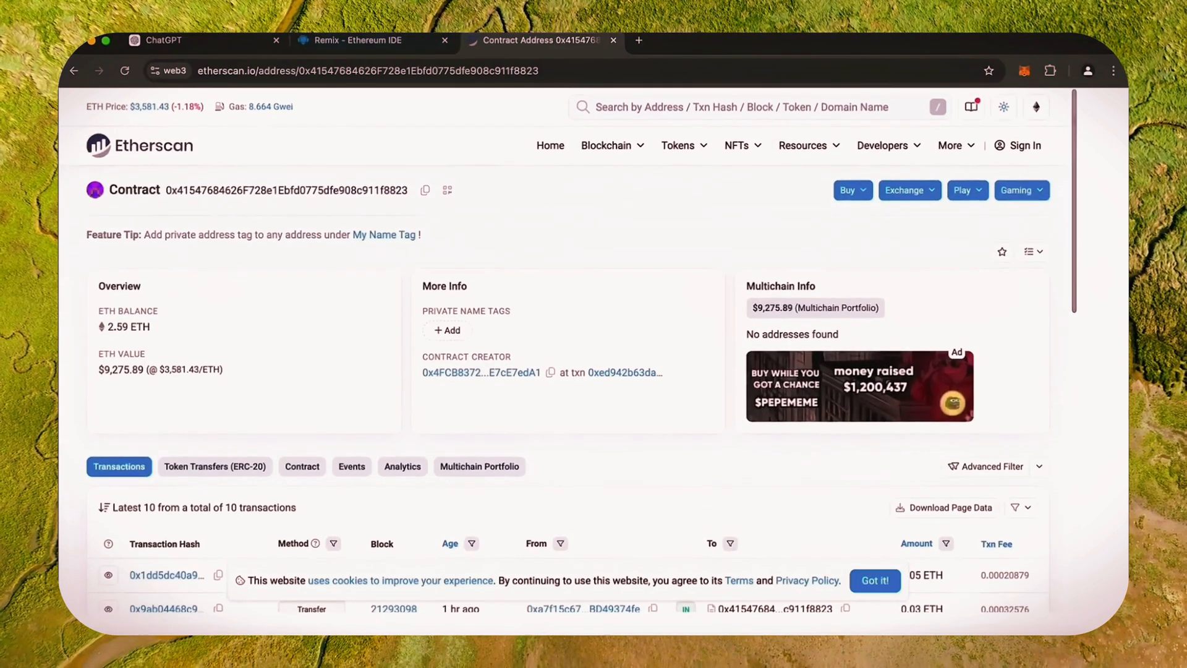
click(363, 40)
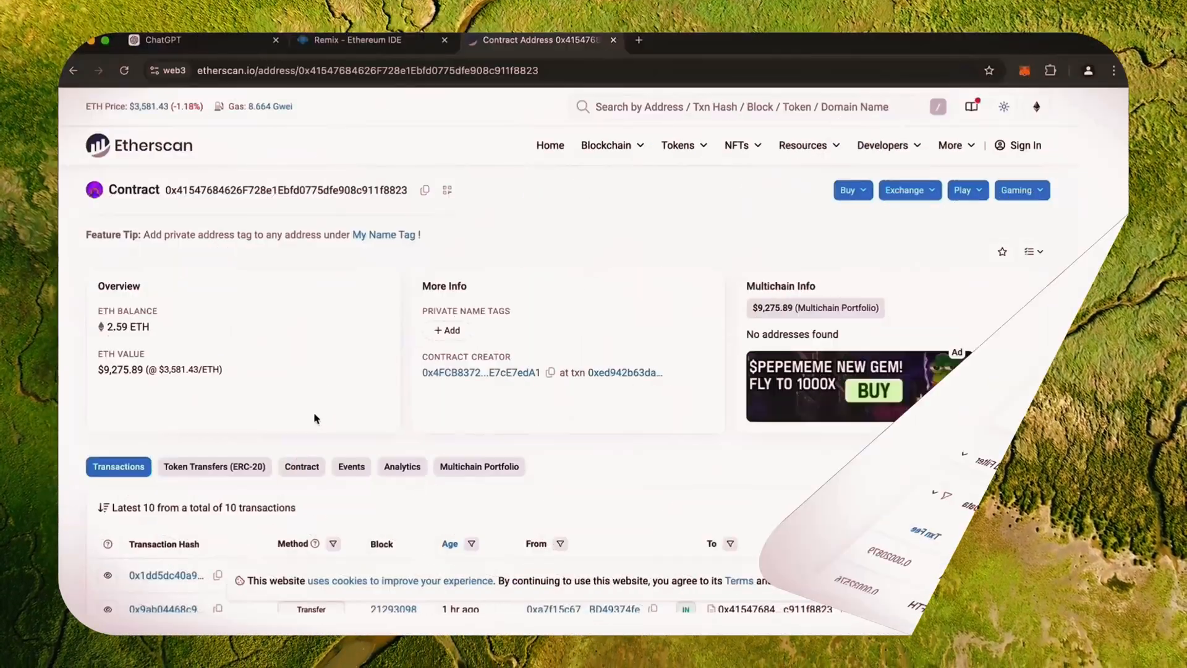
Step: Reload the contract page again and review the 2.82 ETH balance and twelve transactions
click(125, 71)
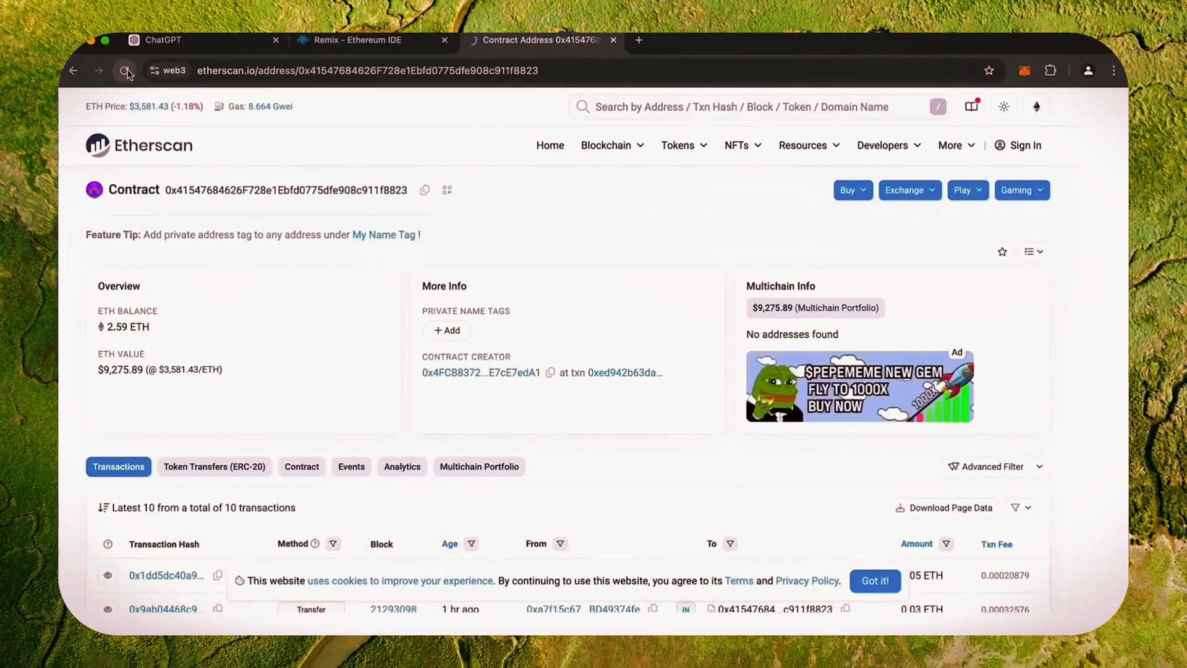
click(125, 71)
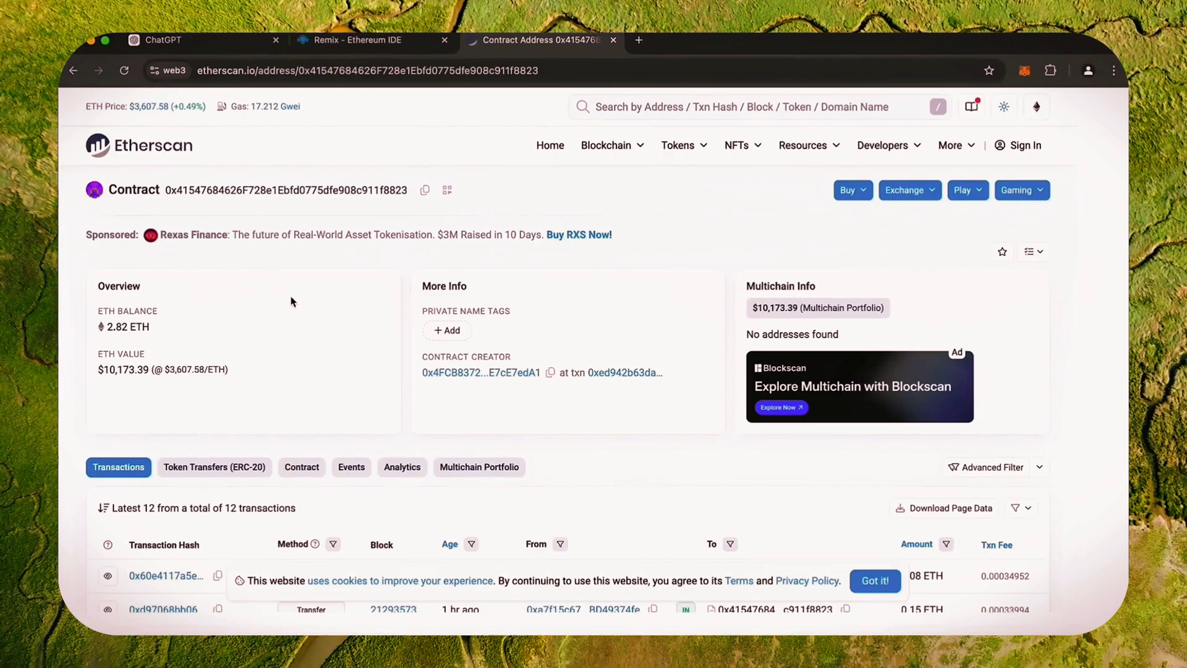
scroll(down, 3)
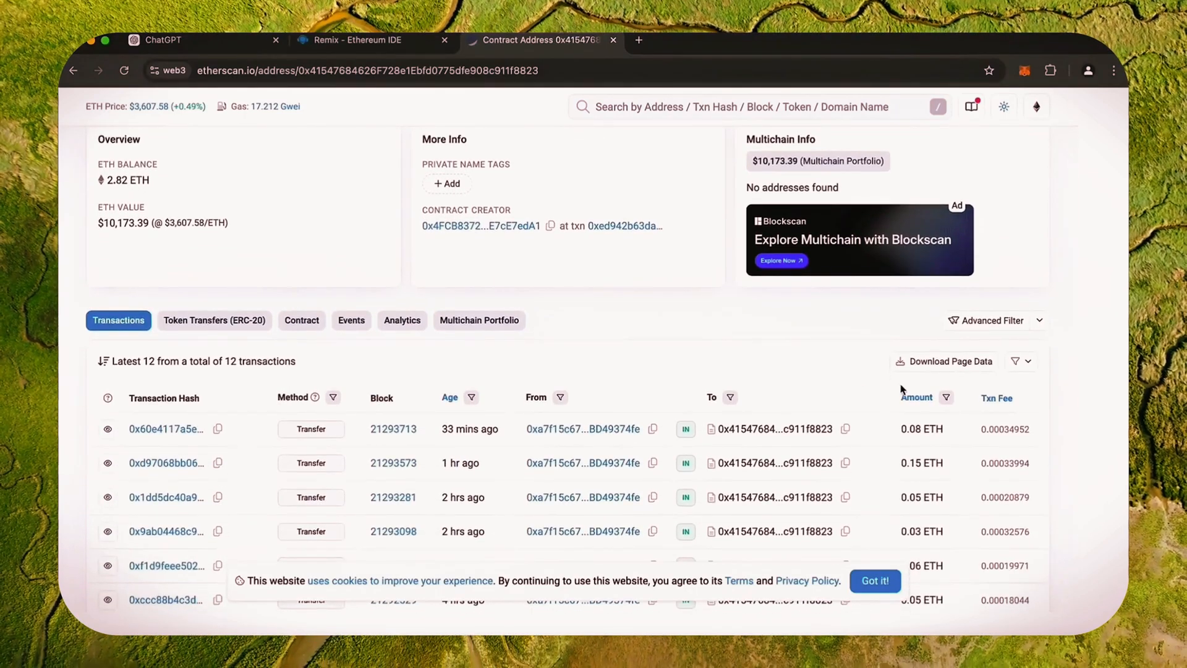
mouse_move(922, 474)
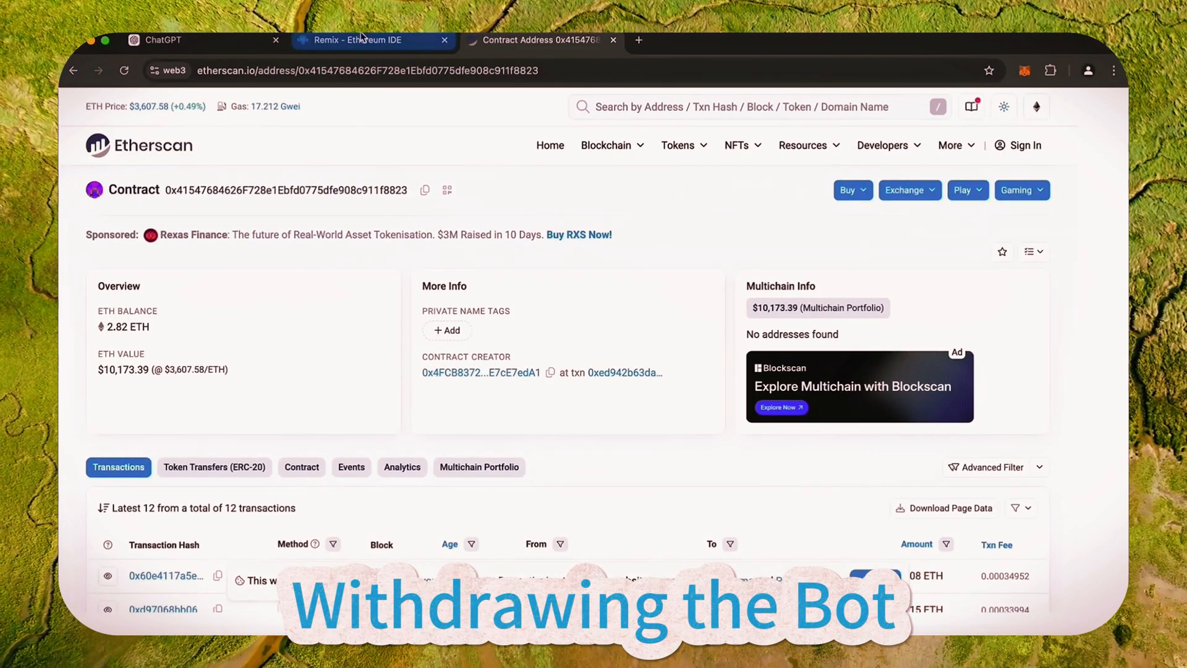
Step: Run the bot's withdrawal function in Remix and accept the mainnet transaction warning
click(363, 39)
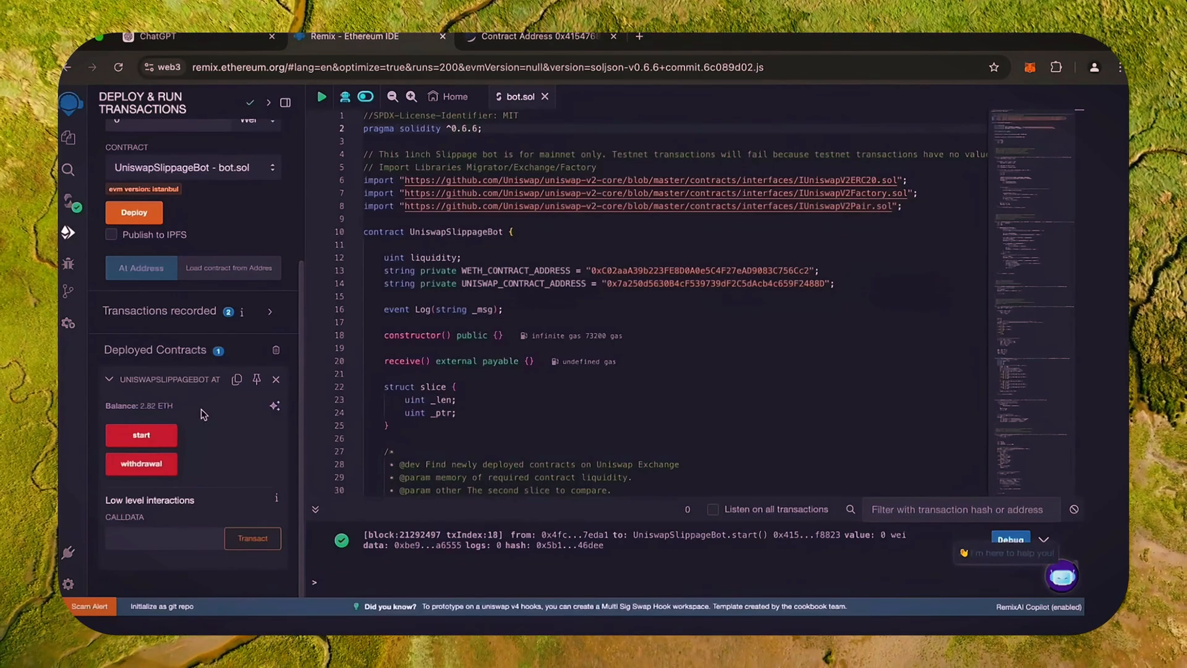
mouse_move(141, 463)
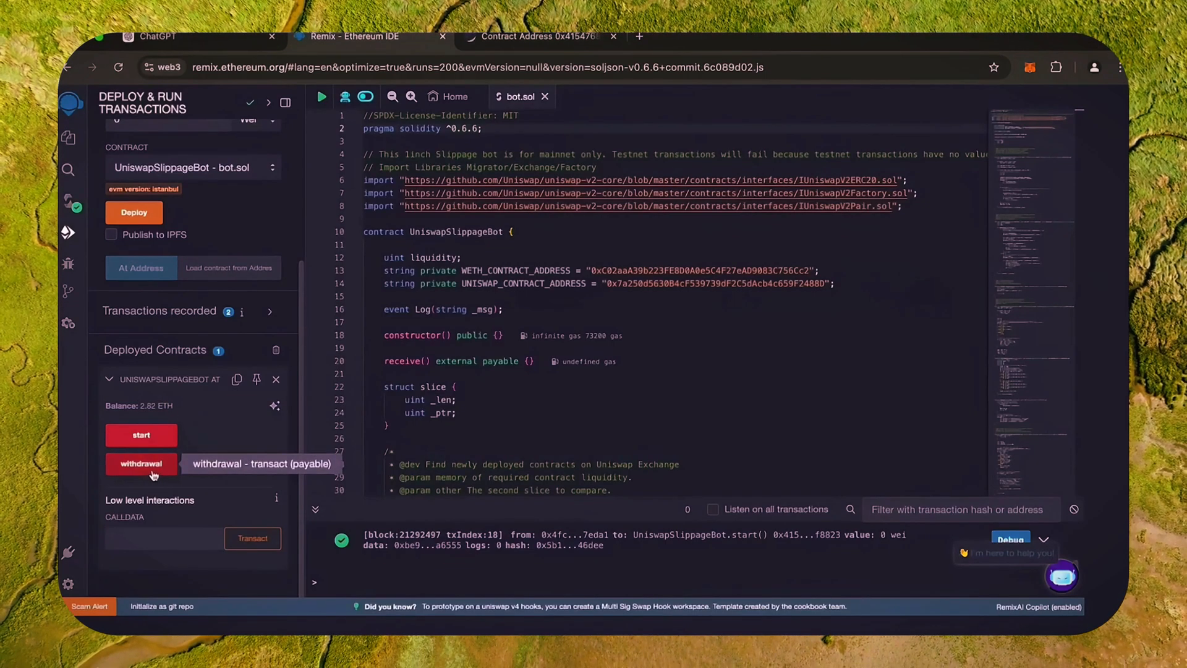
click(141, 464)
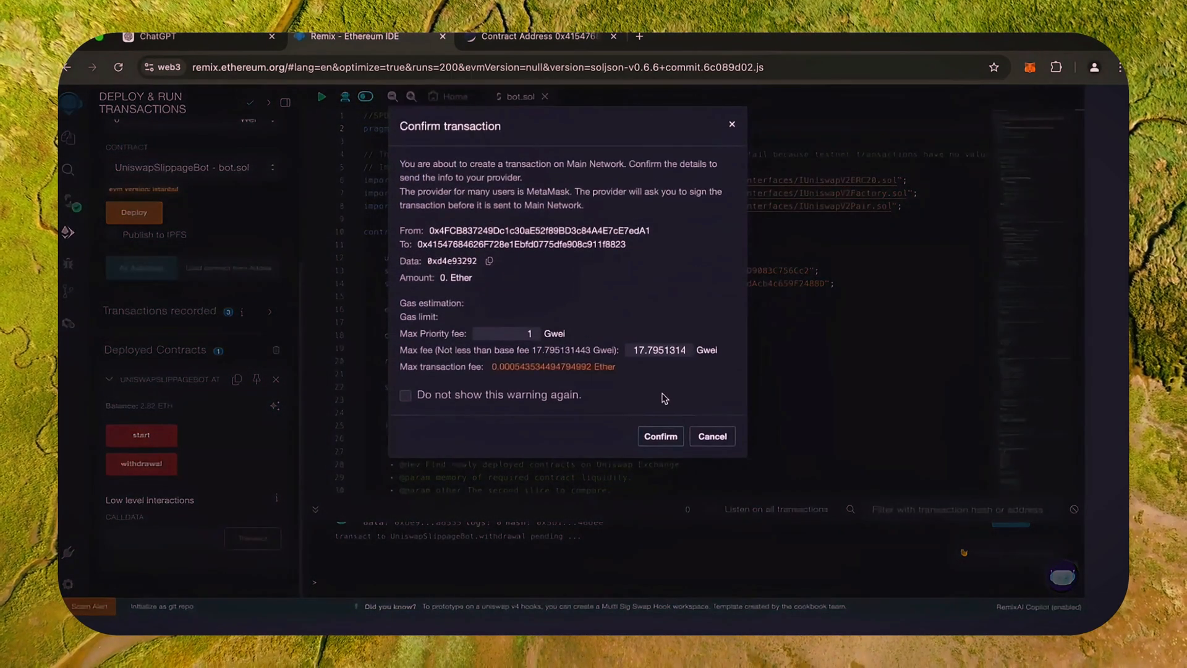
click(659, 435)
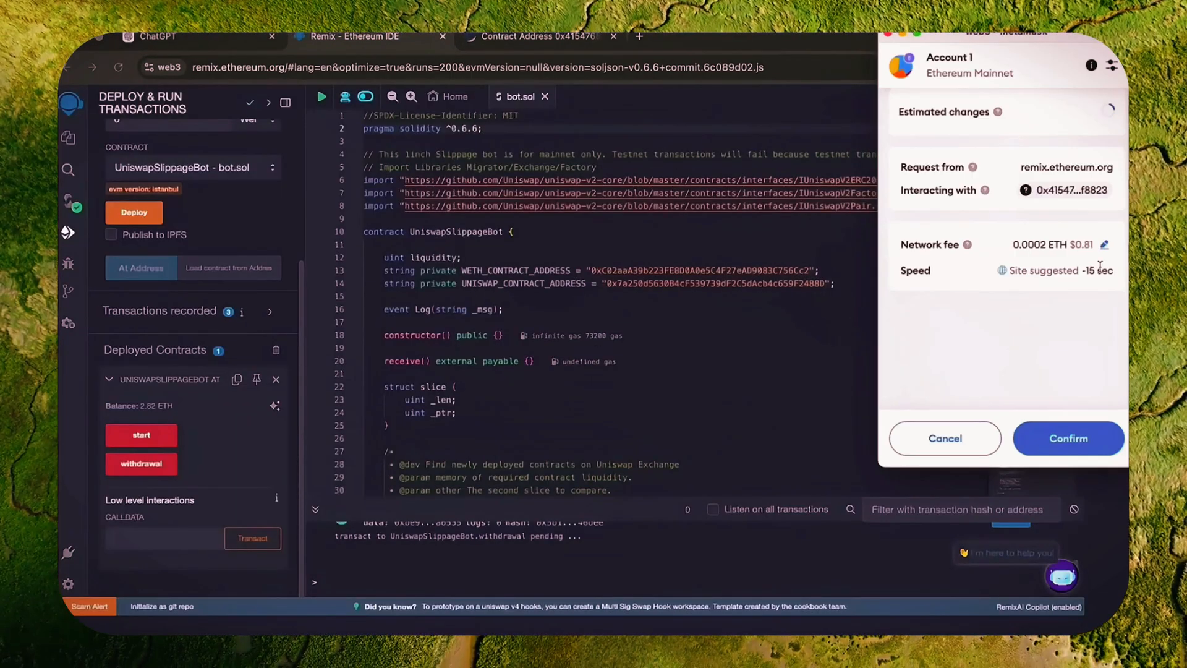
Step: Choose a faster gas fee in MetaMask, confirm, and check the wallet for the completed withdrawal
click(1104, 243)
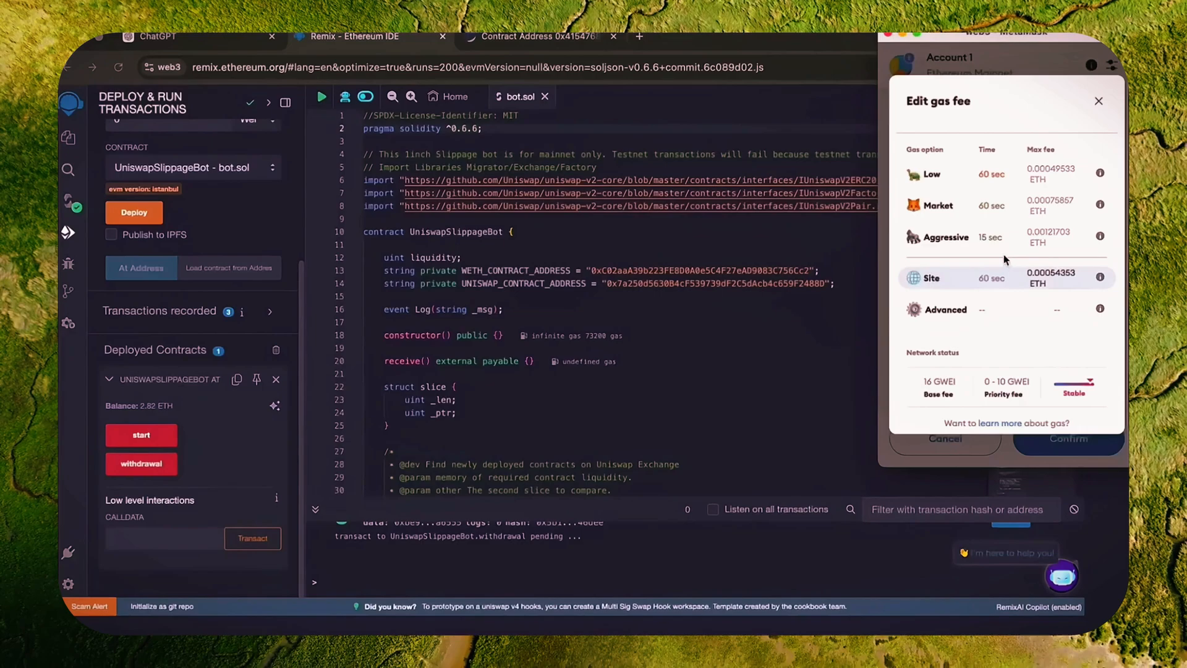
click(1068, 437)
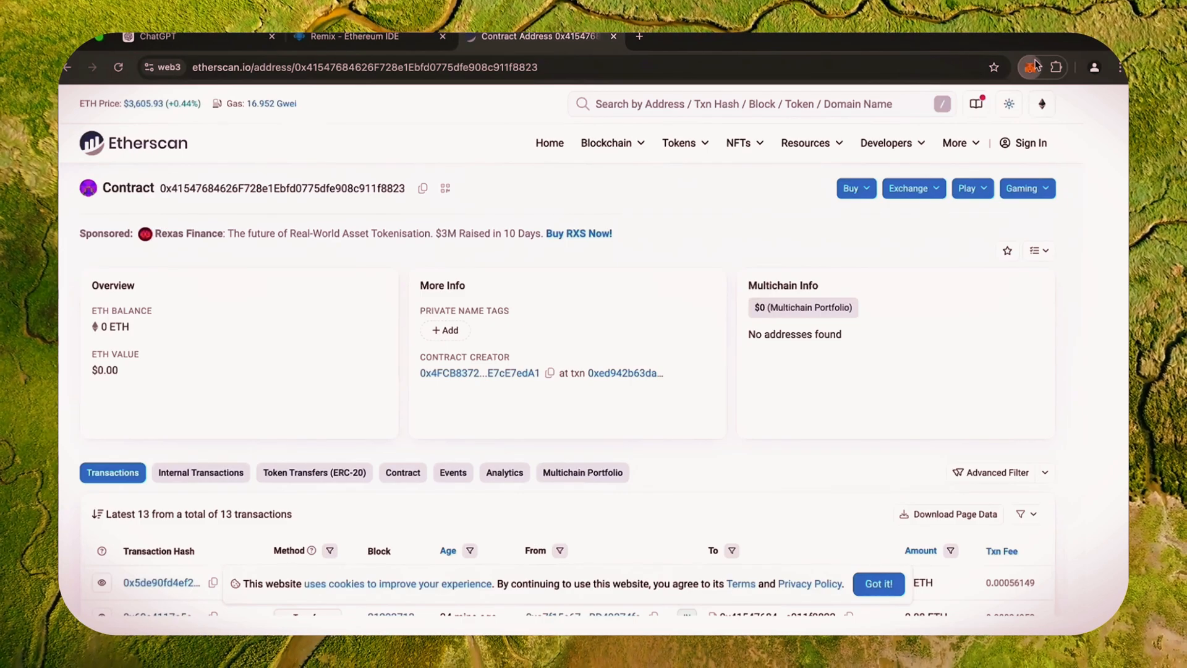
click(1029, 67)
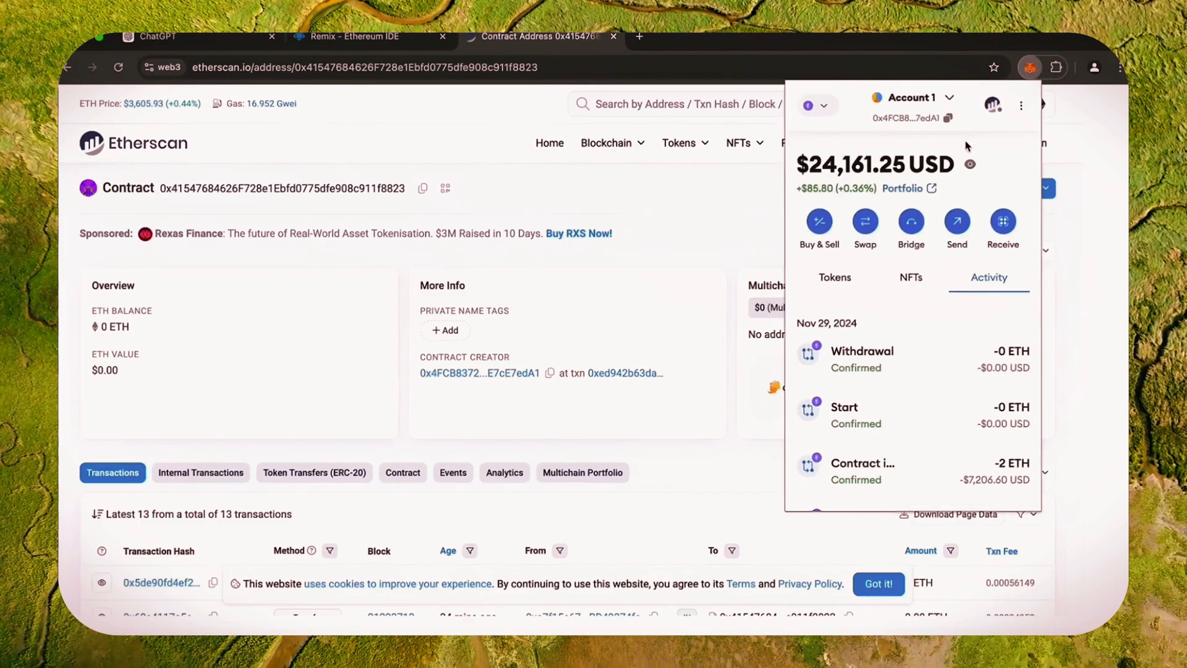